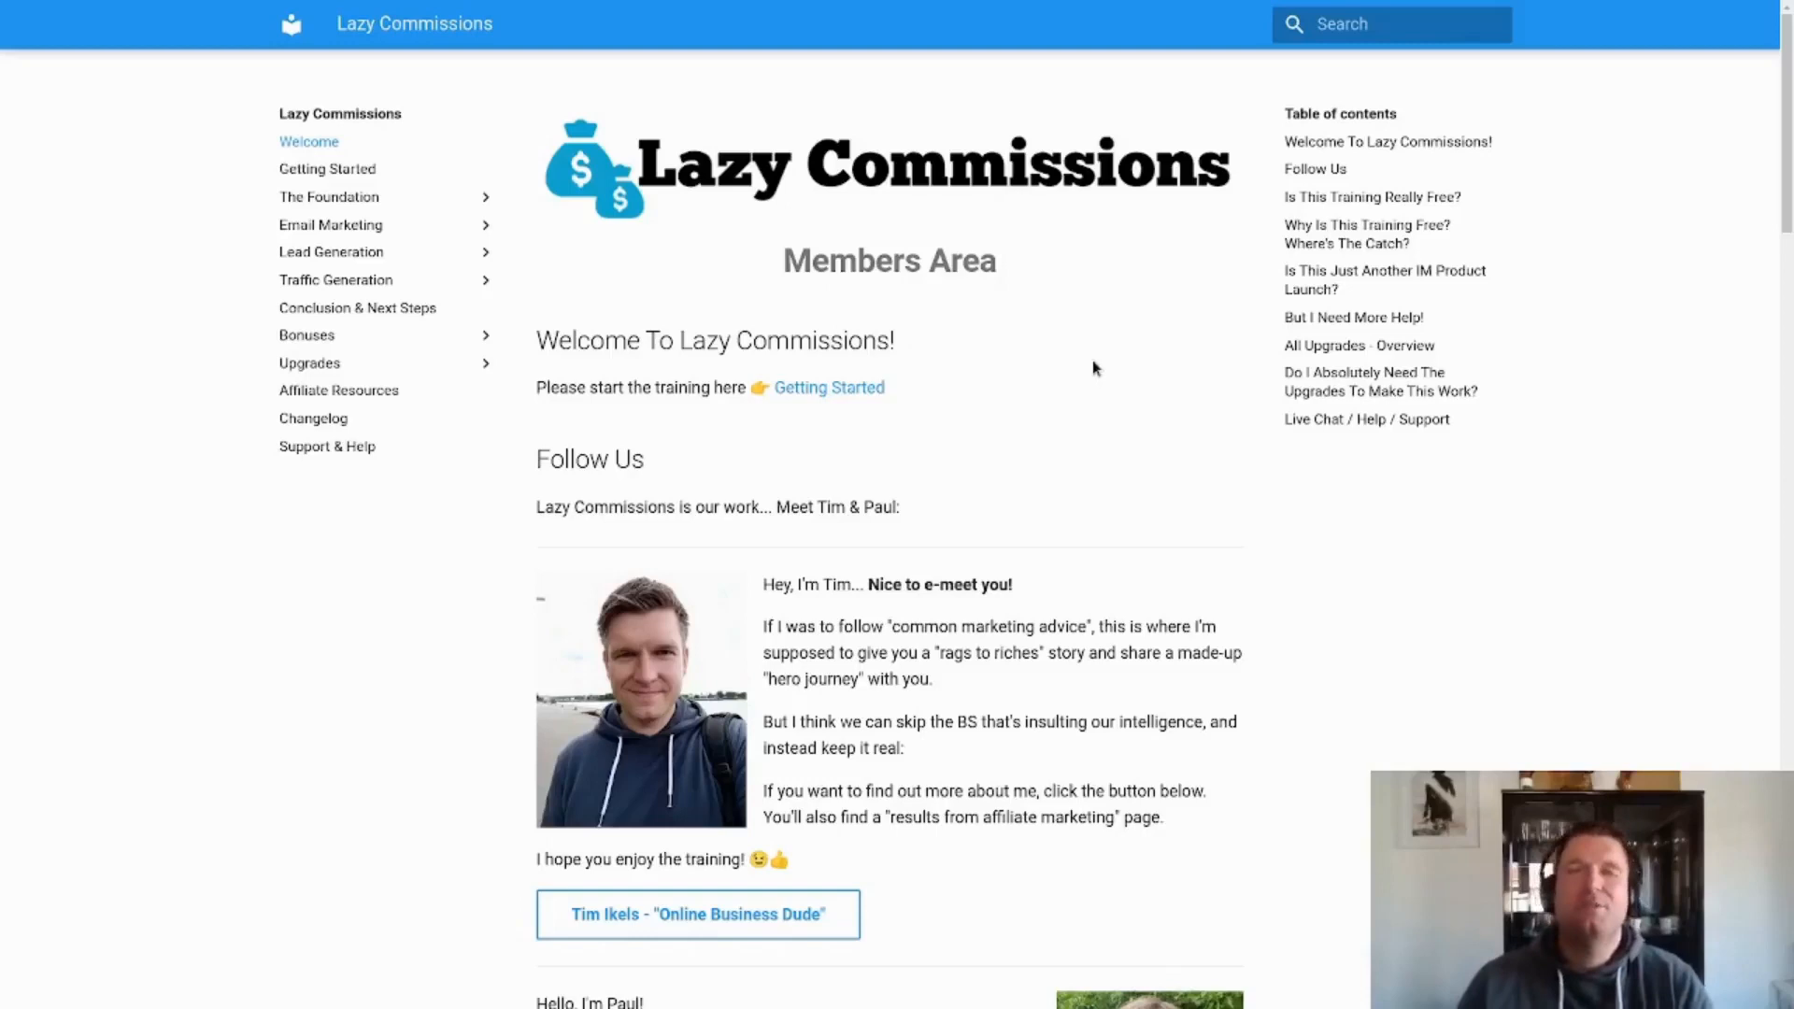
mouse_move(1085, 371)
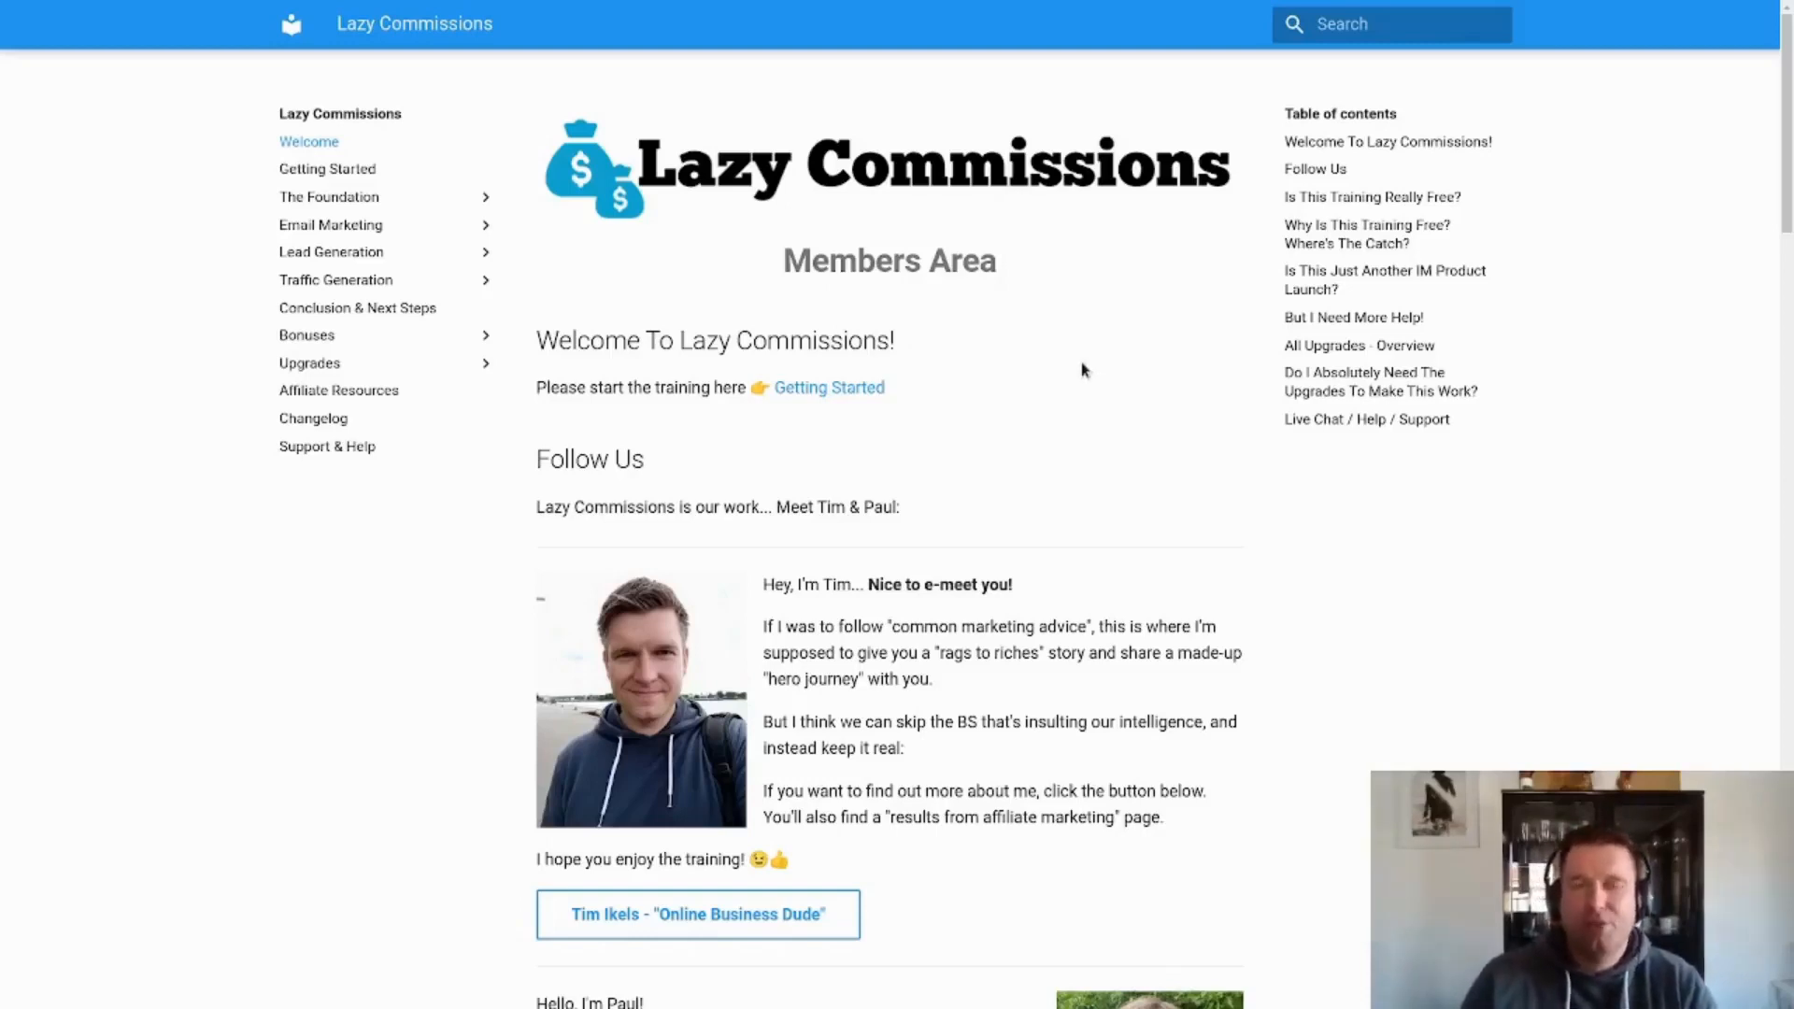
mouse_move(1076, 366)
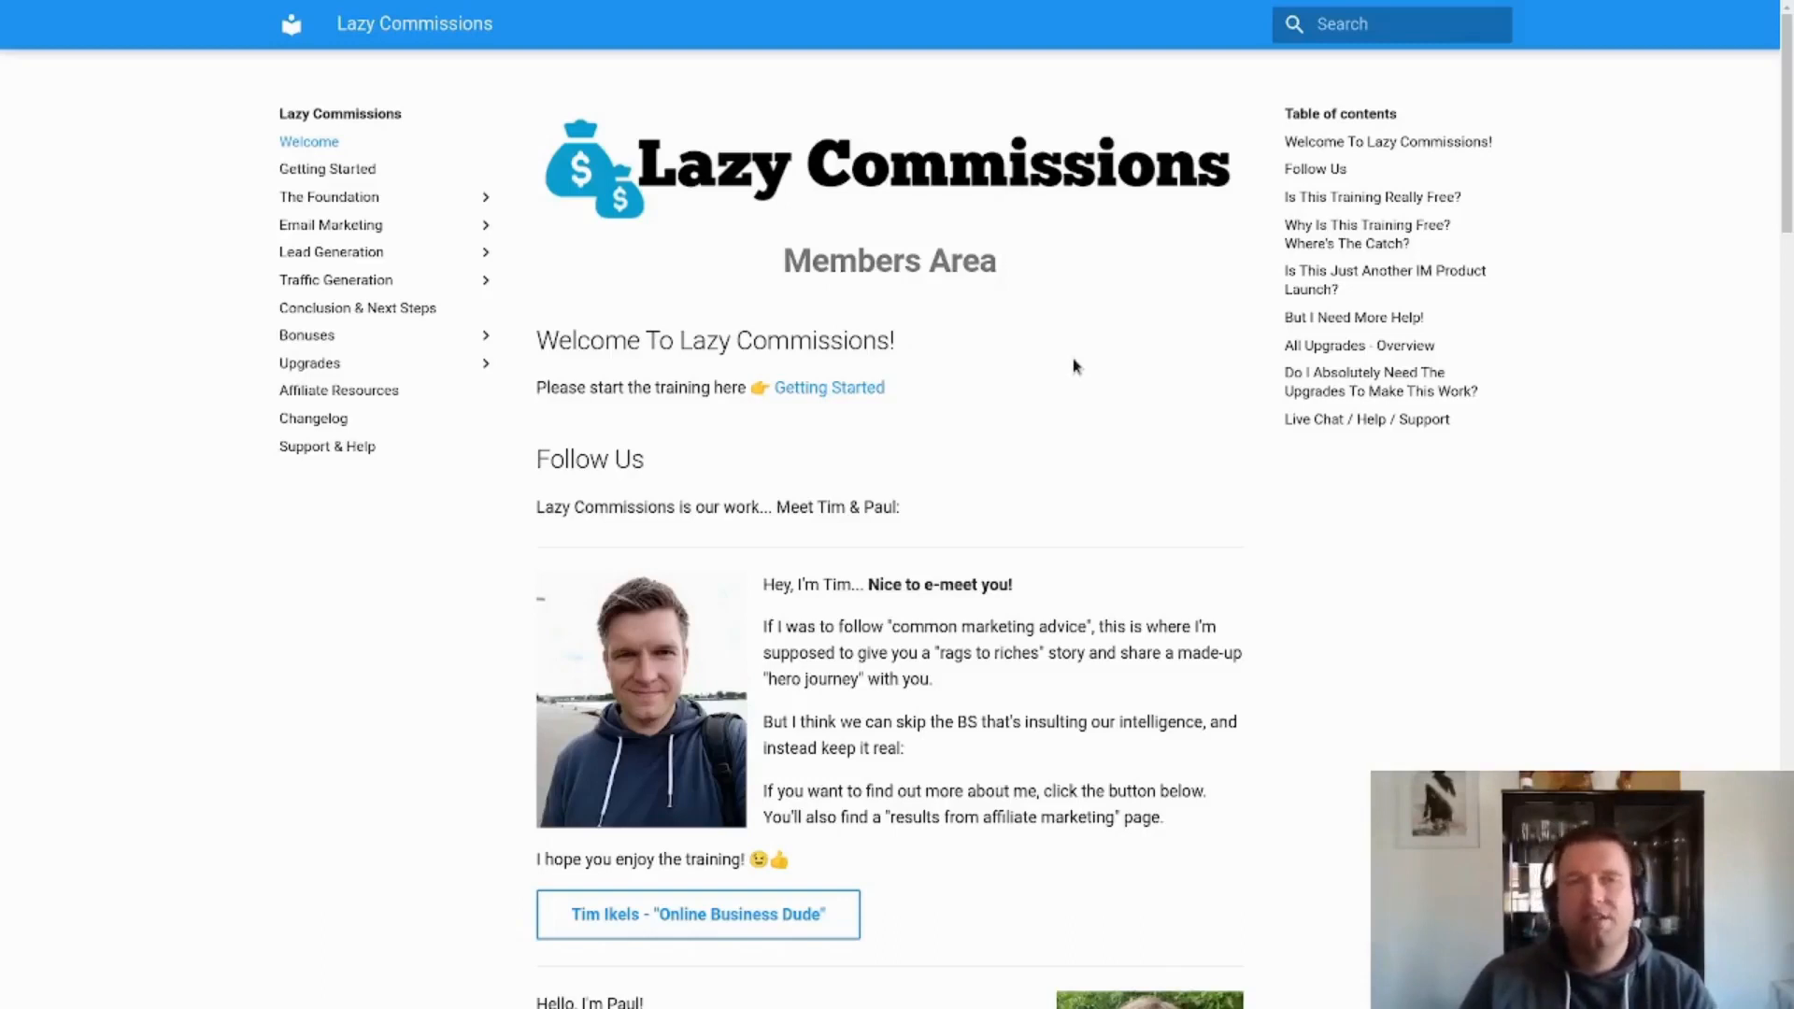
mouse_move(962, 286)
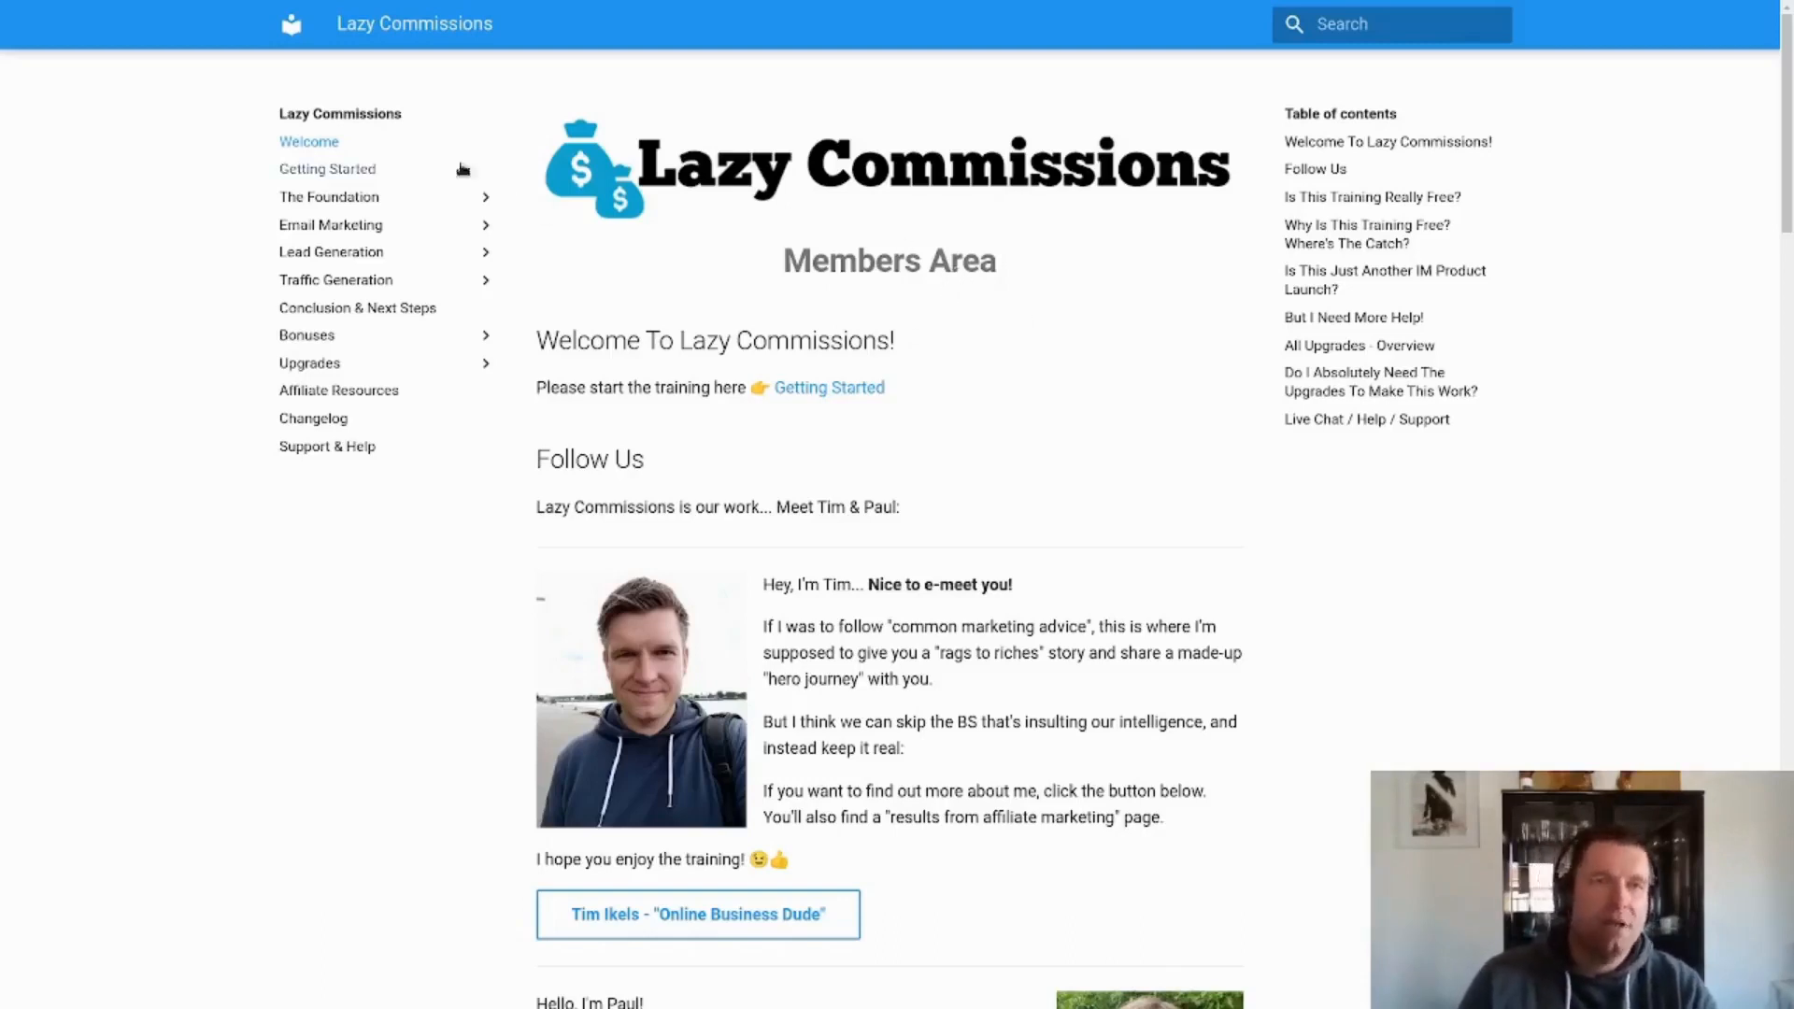
mouse_move(213, 183)
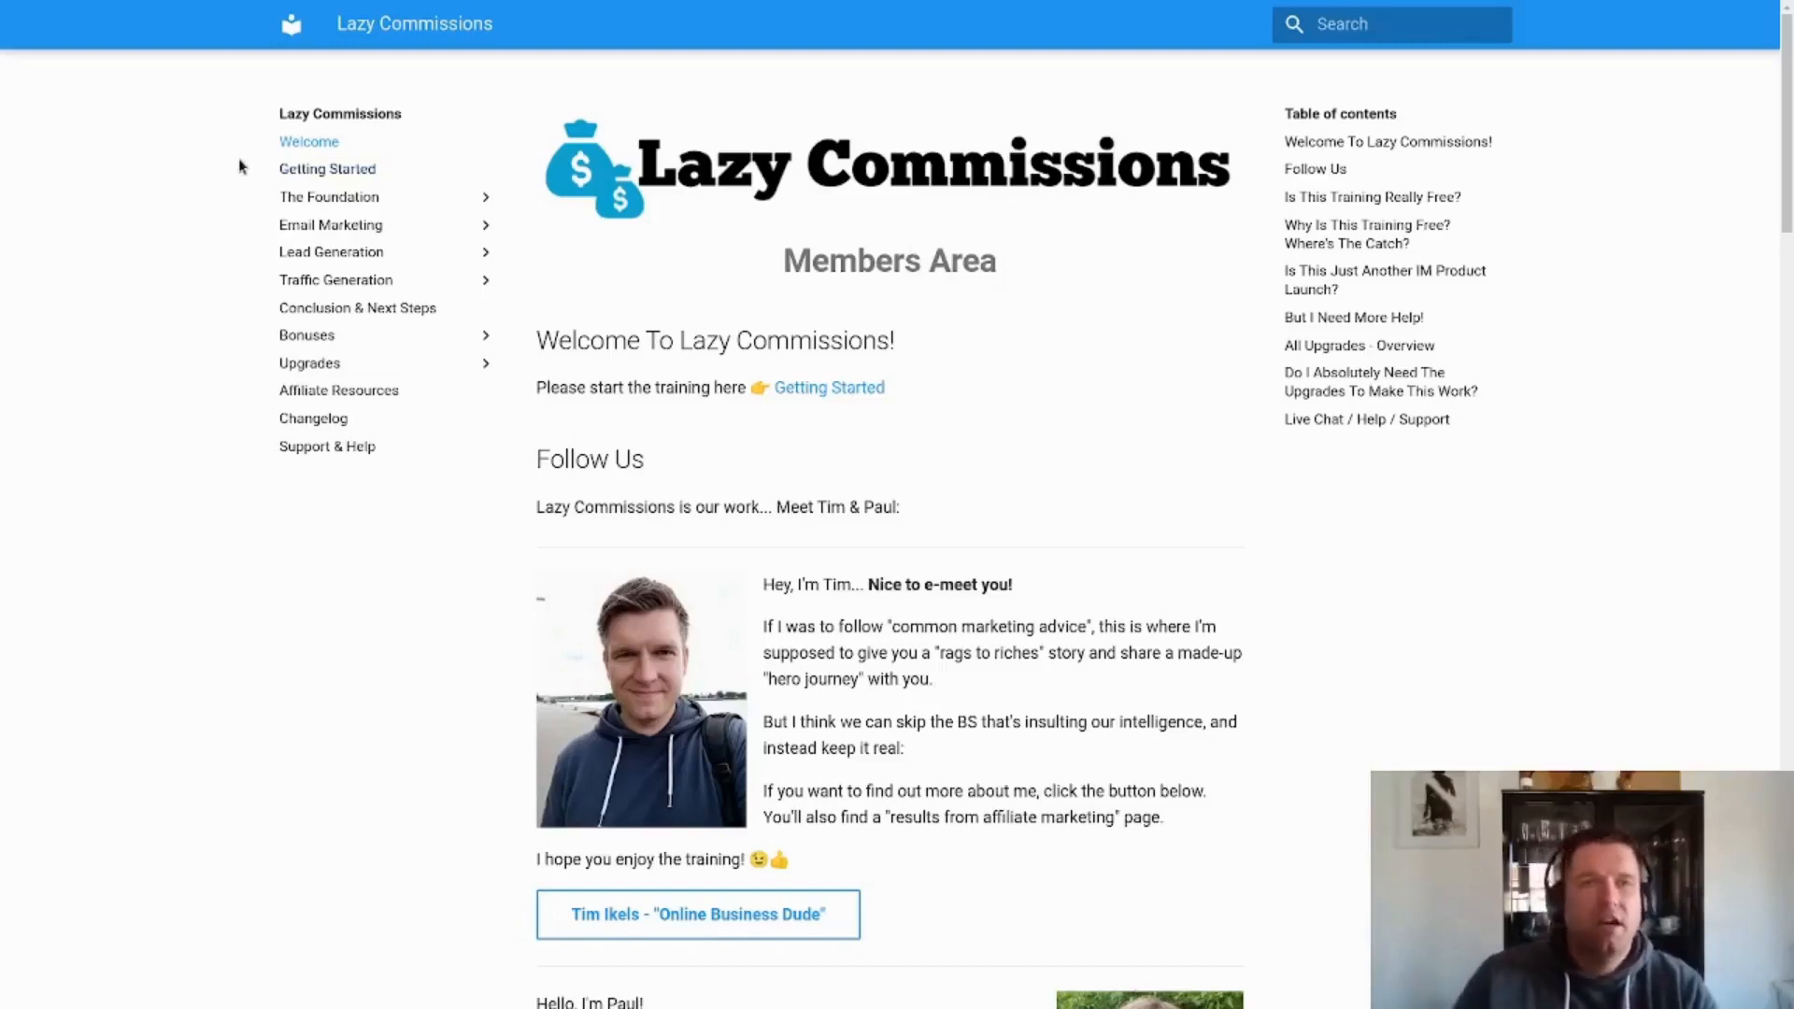
mouse_move(326, 168)
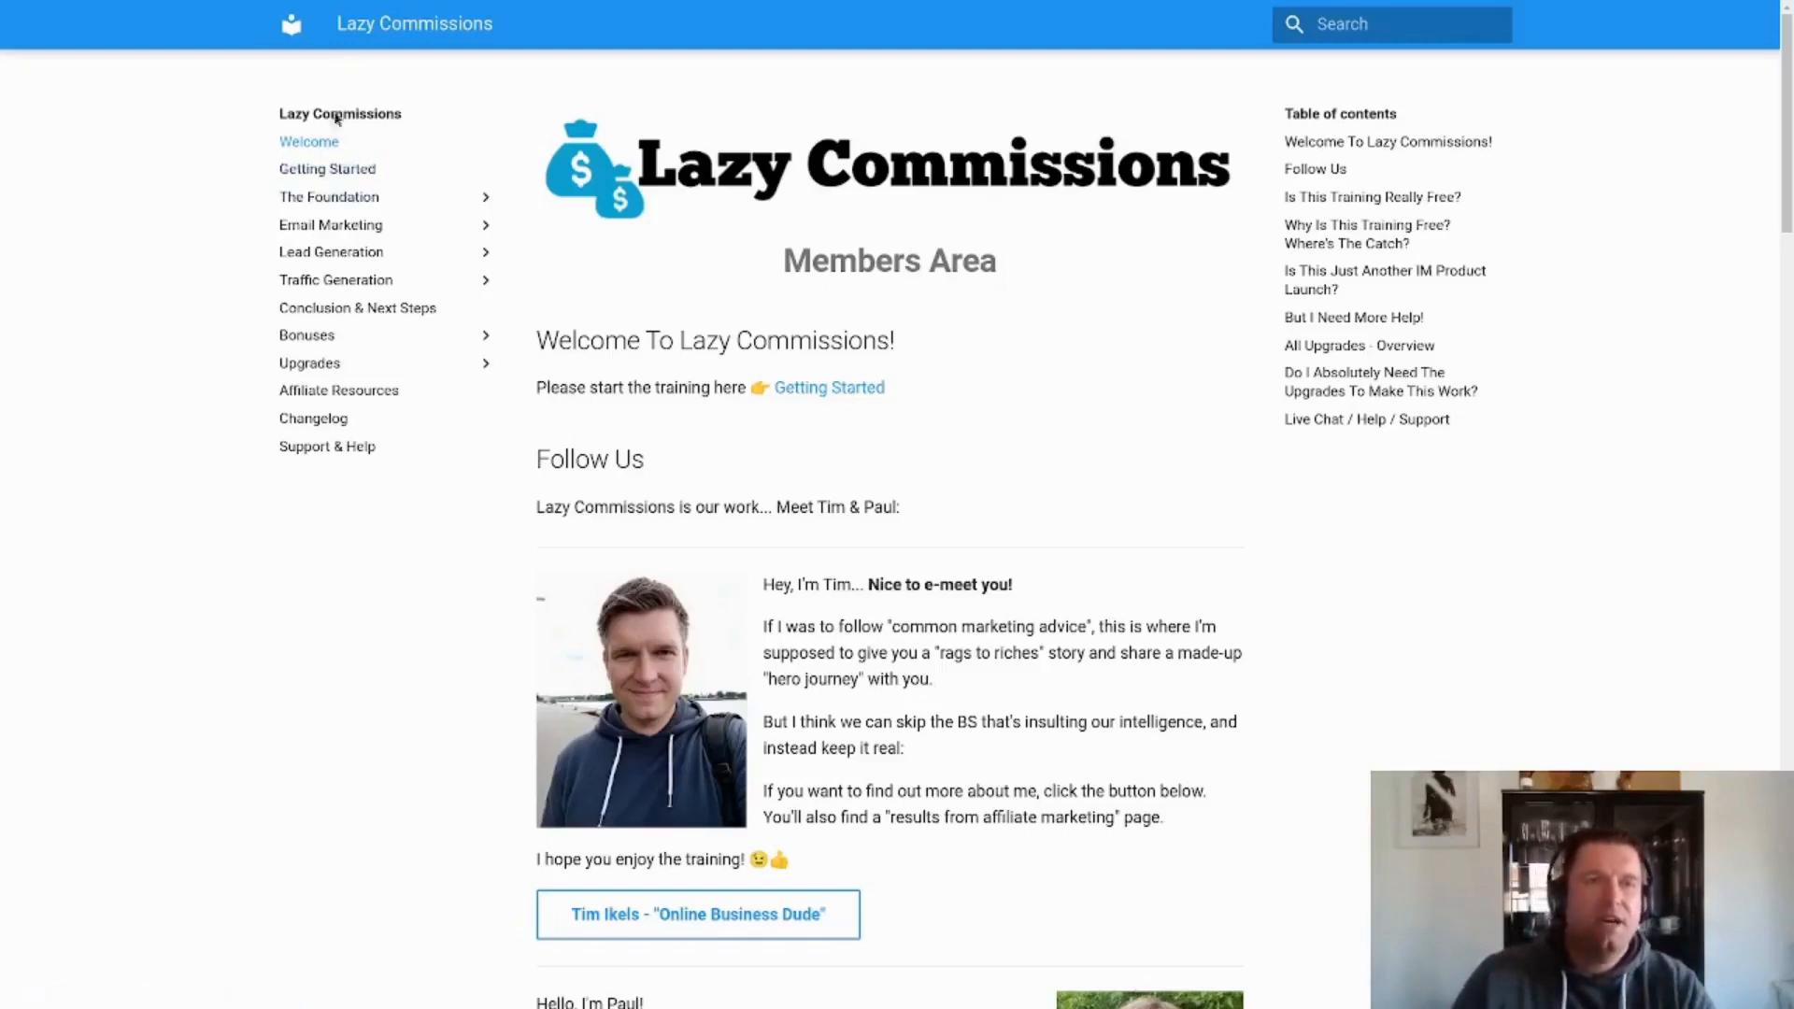
mouse_move(343, 209)
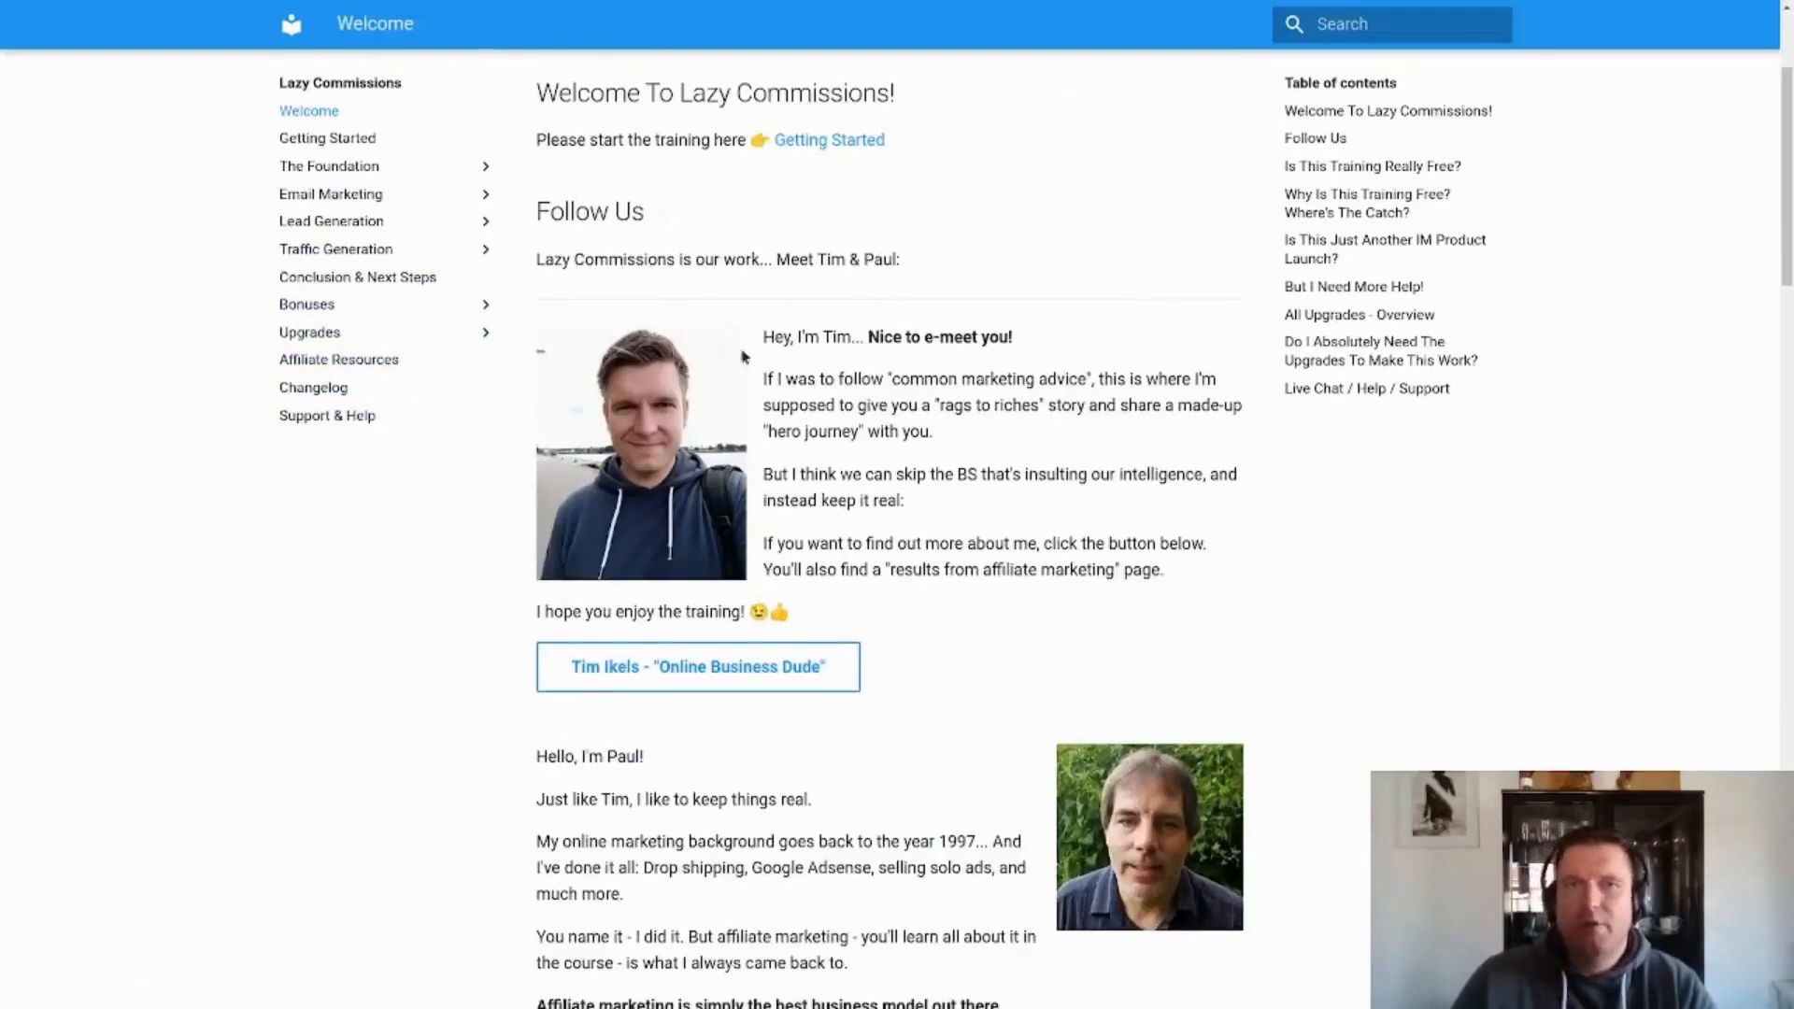
Expand The Foundation in the sidebar and open 'Why 99%+ Of All People Are Destined To Fail'.
scroll(down, 3)
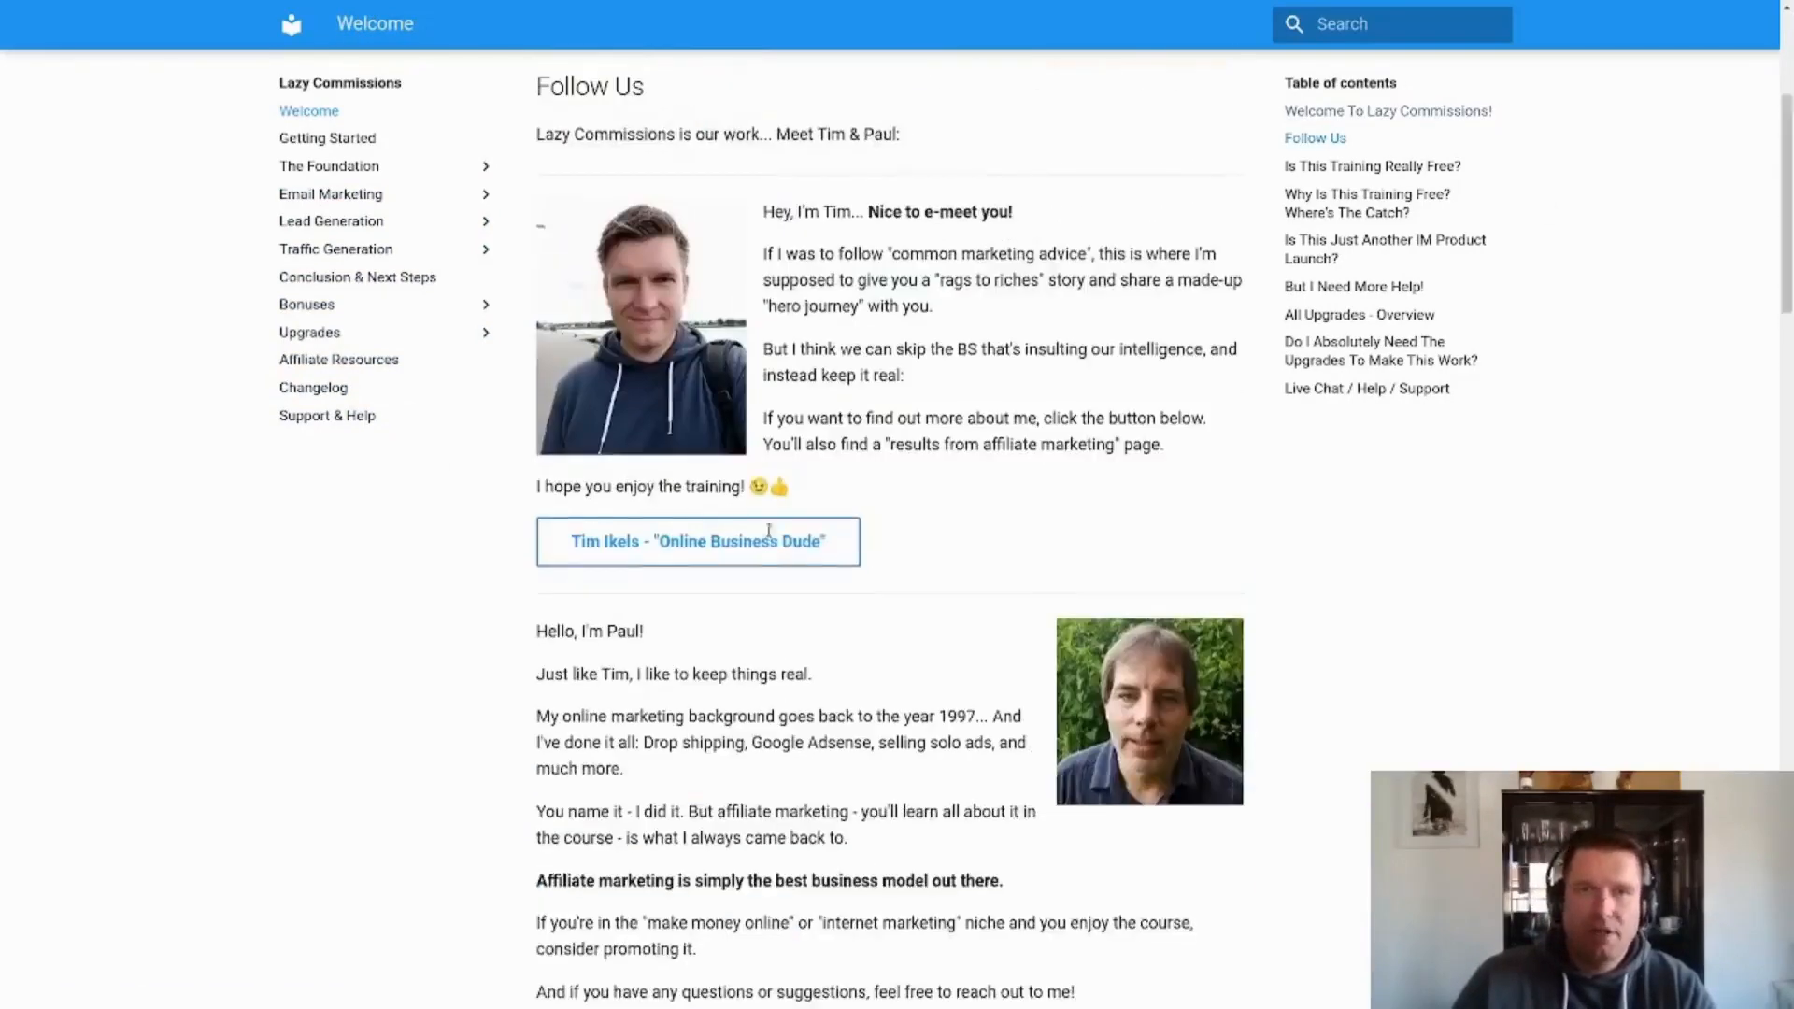
scroll(down, 3)
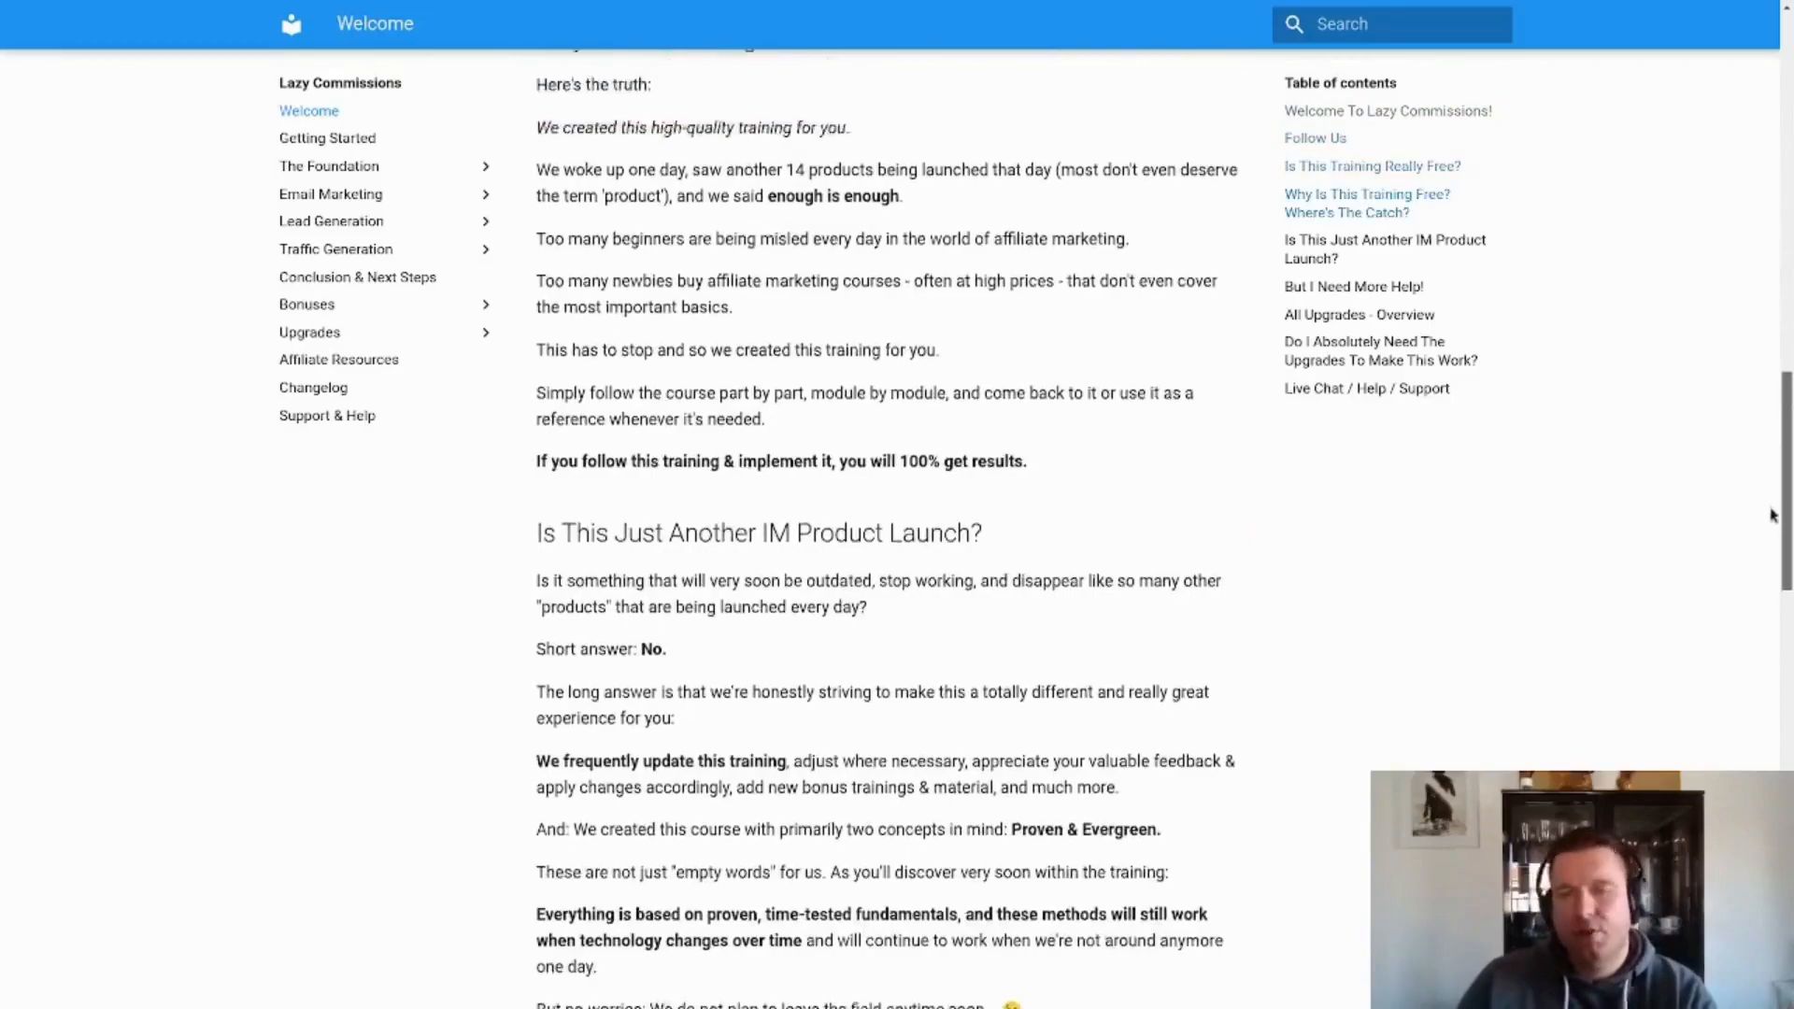
scroll(down, 3)
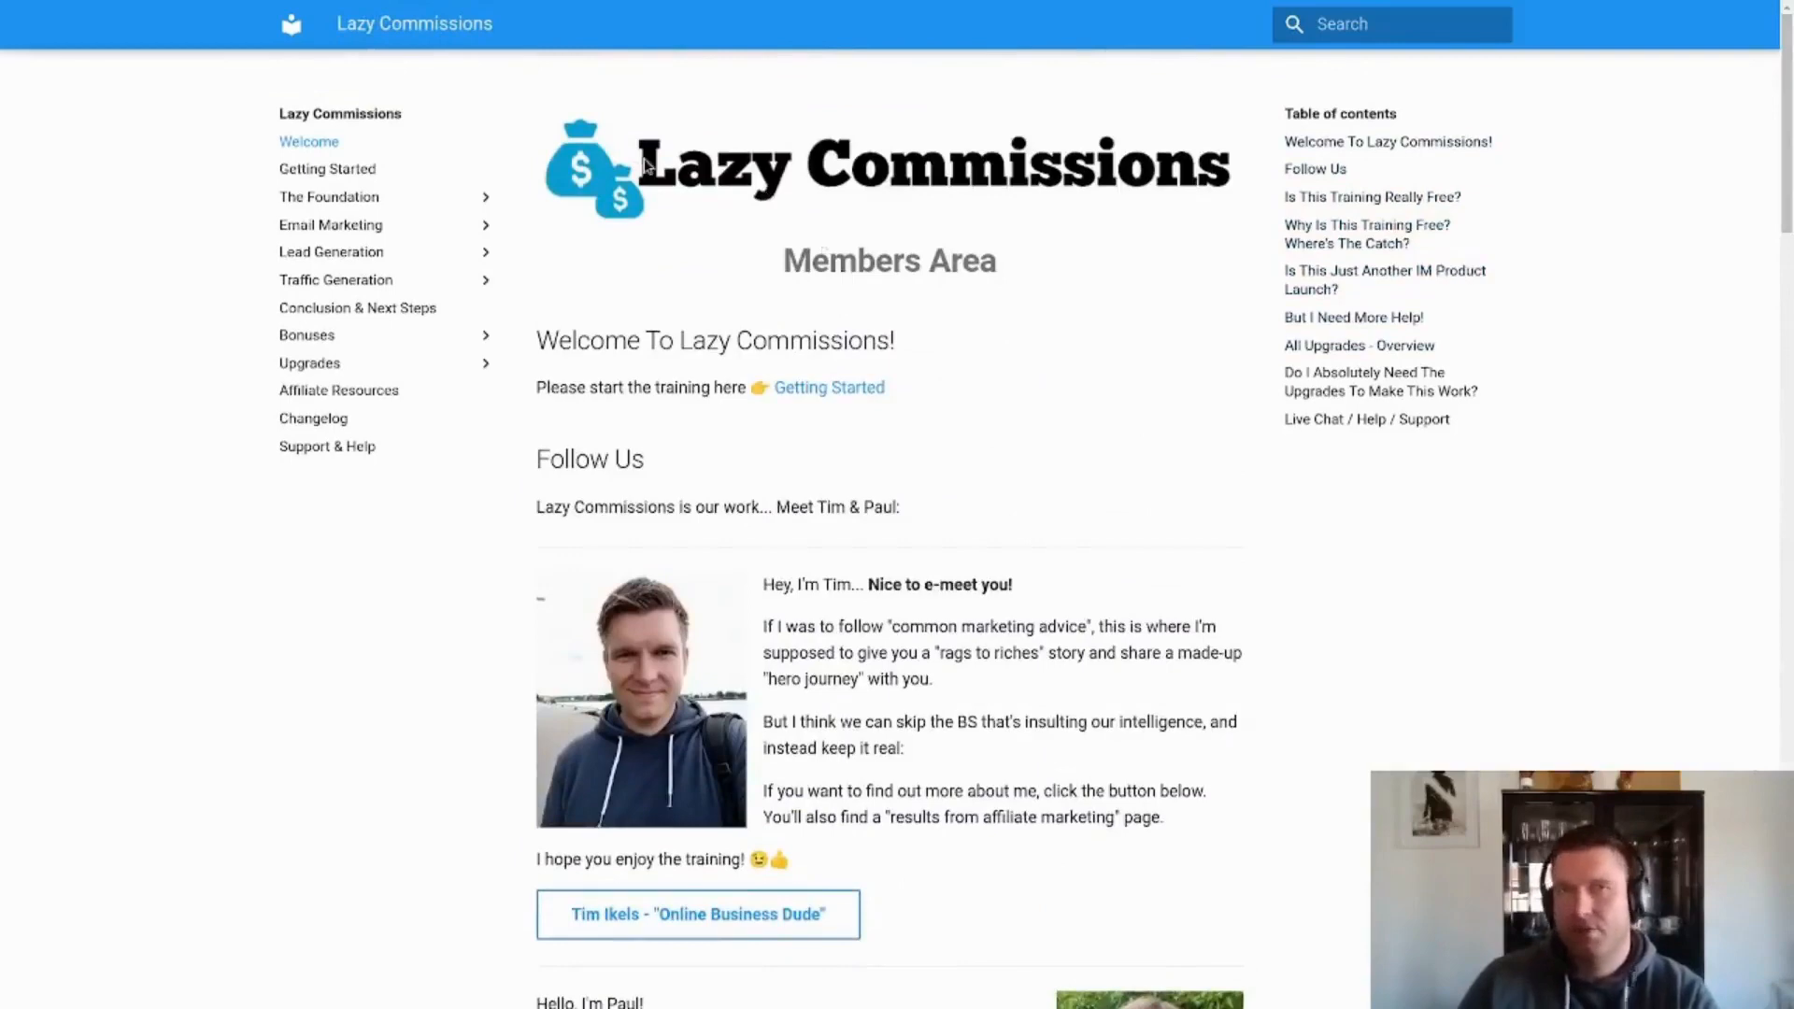
mouse_move(326, 168)
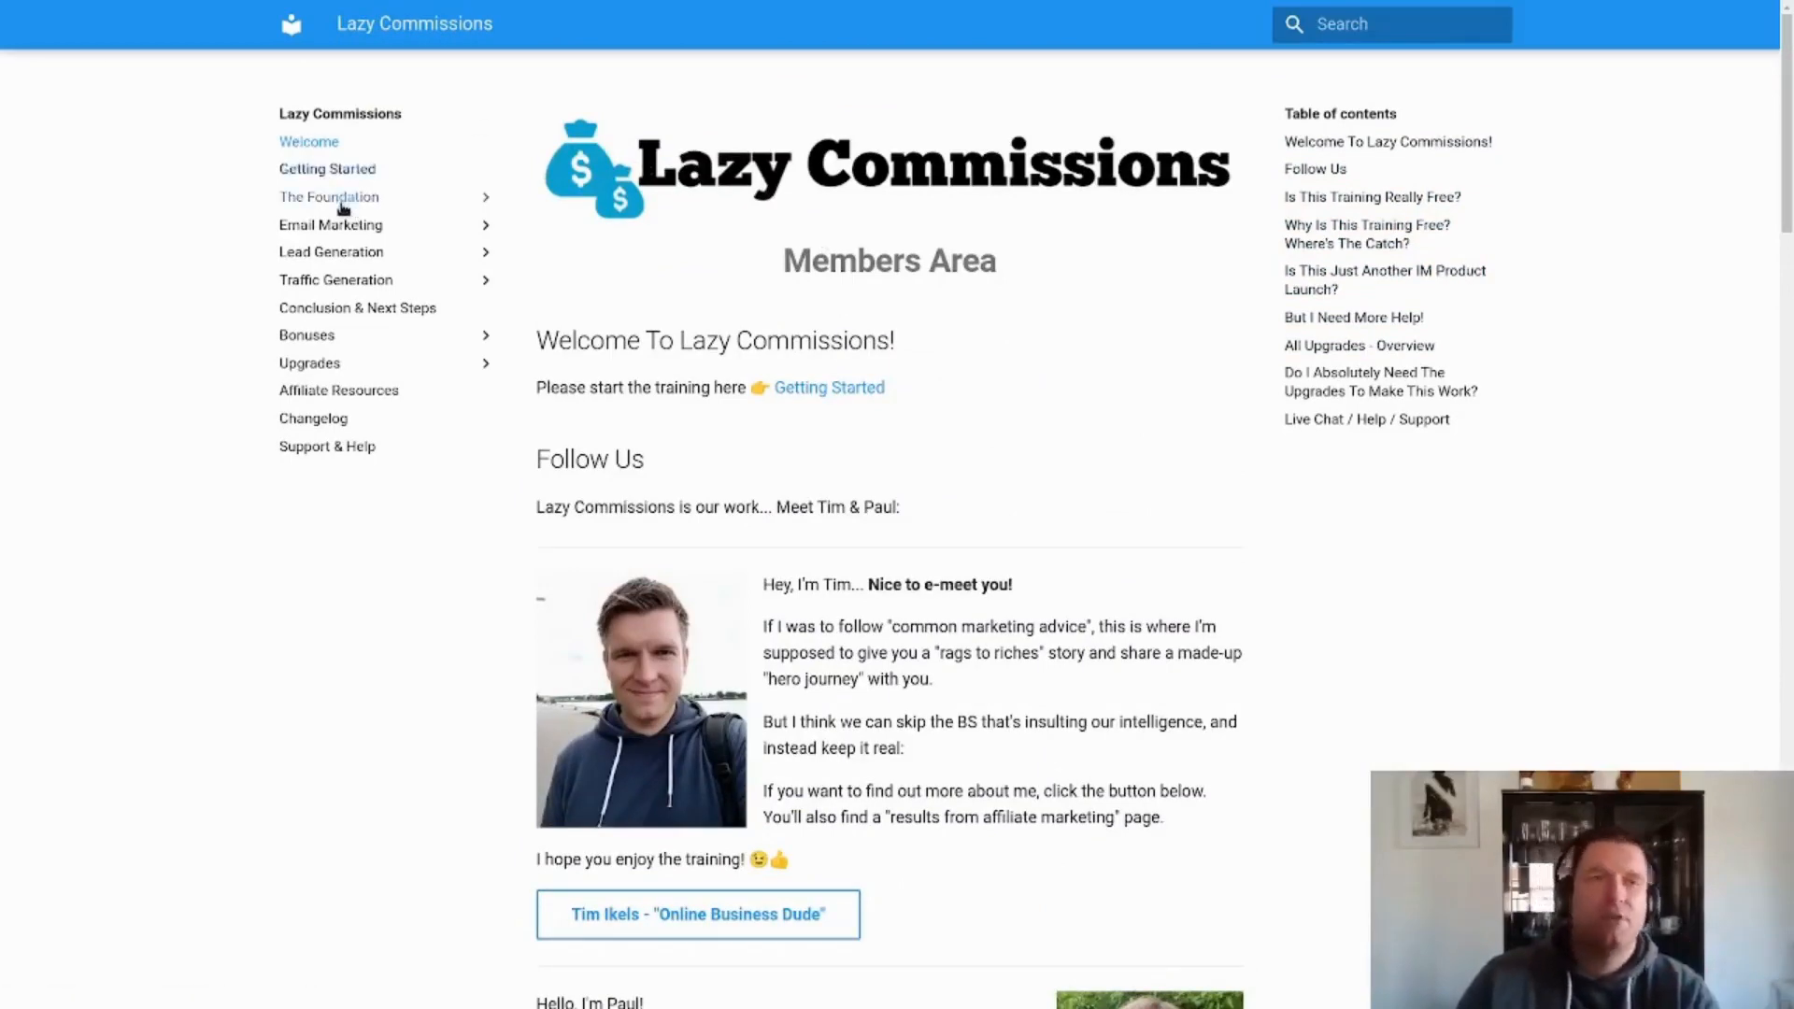
click(328, 196)
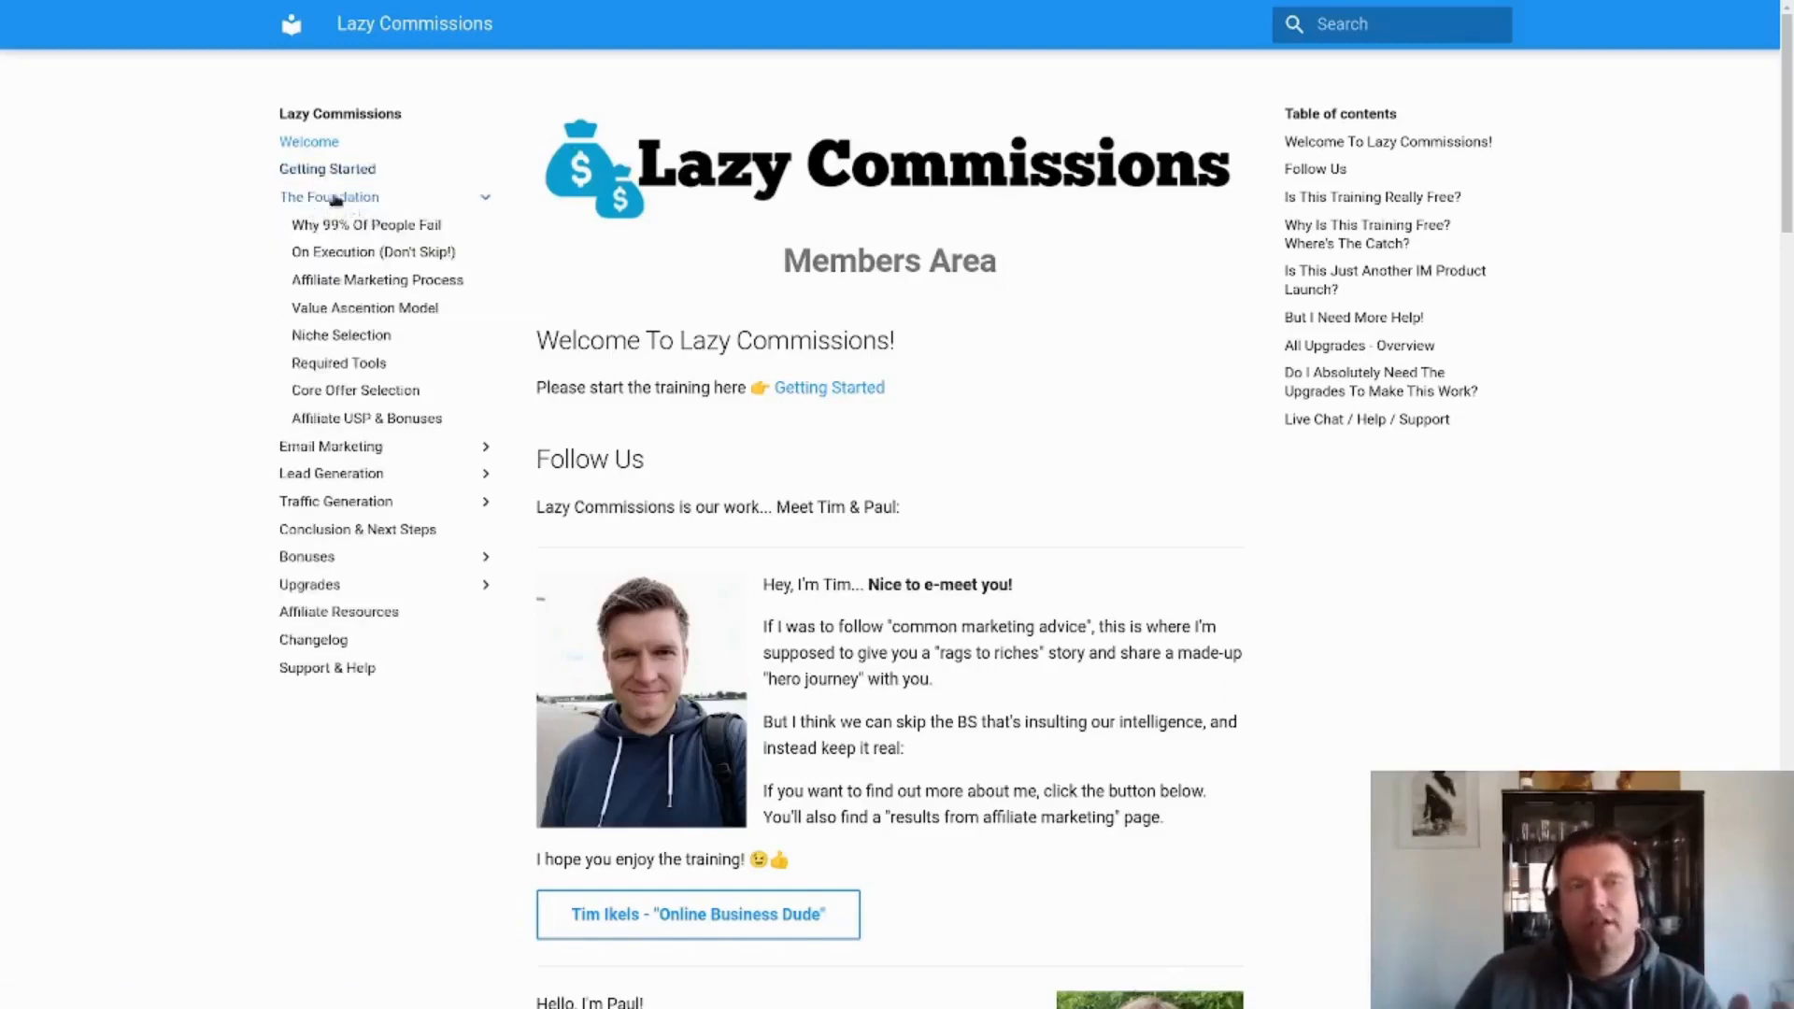
mouse_move(366, 224)
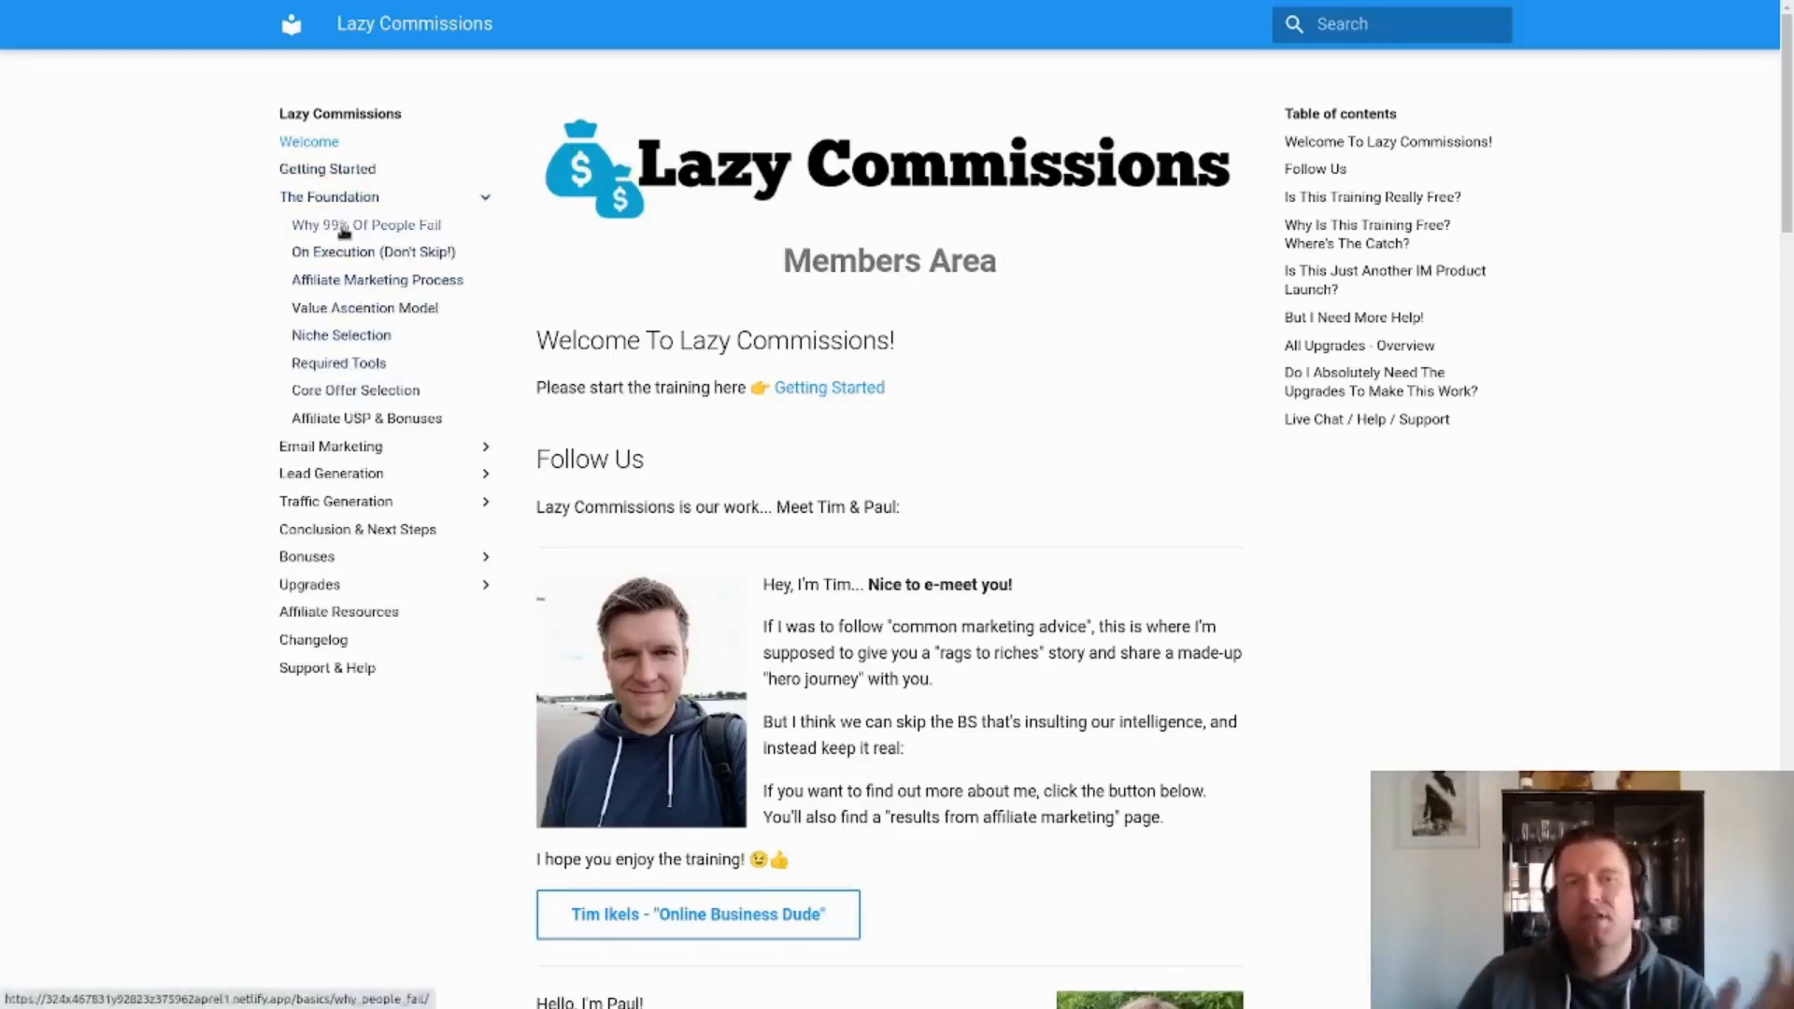
click(367, 225)
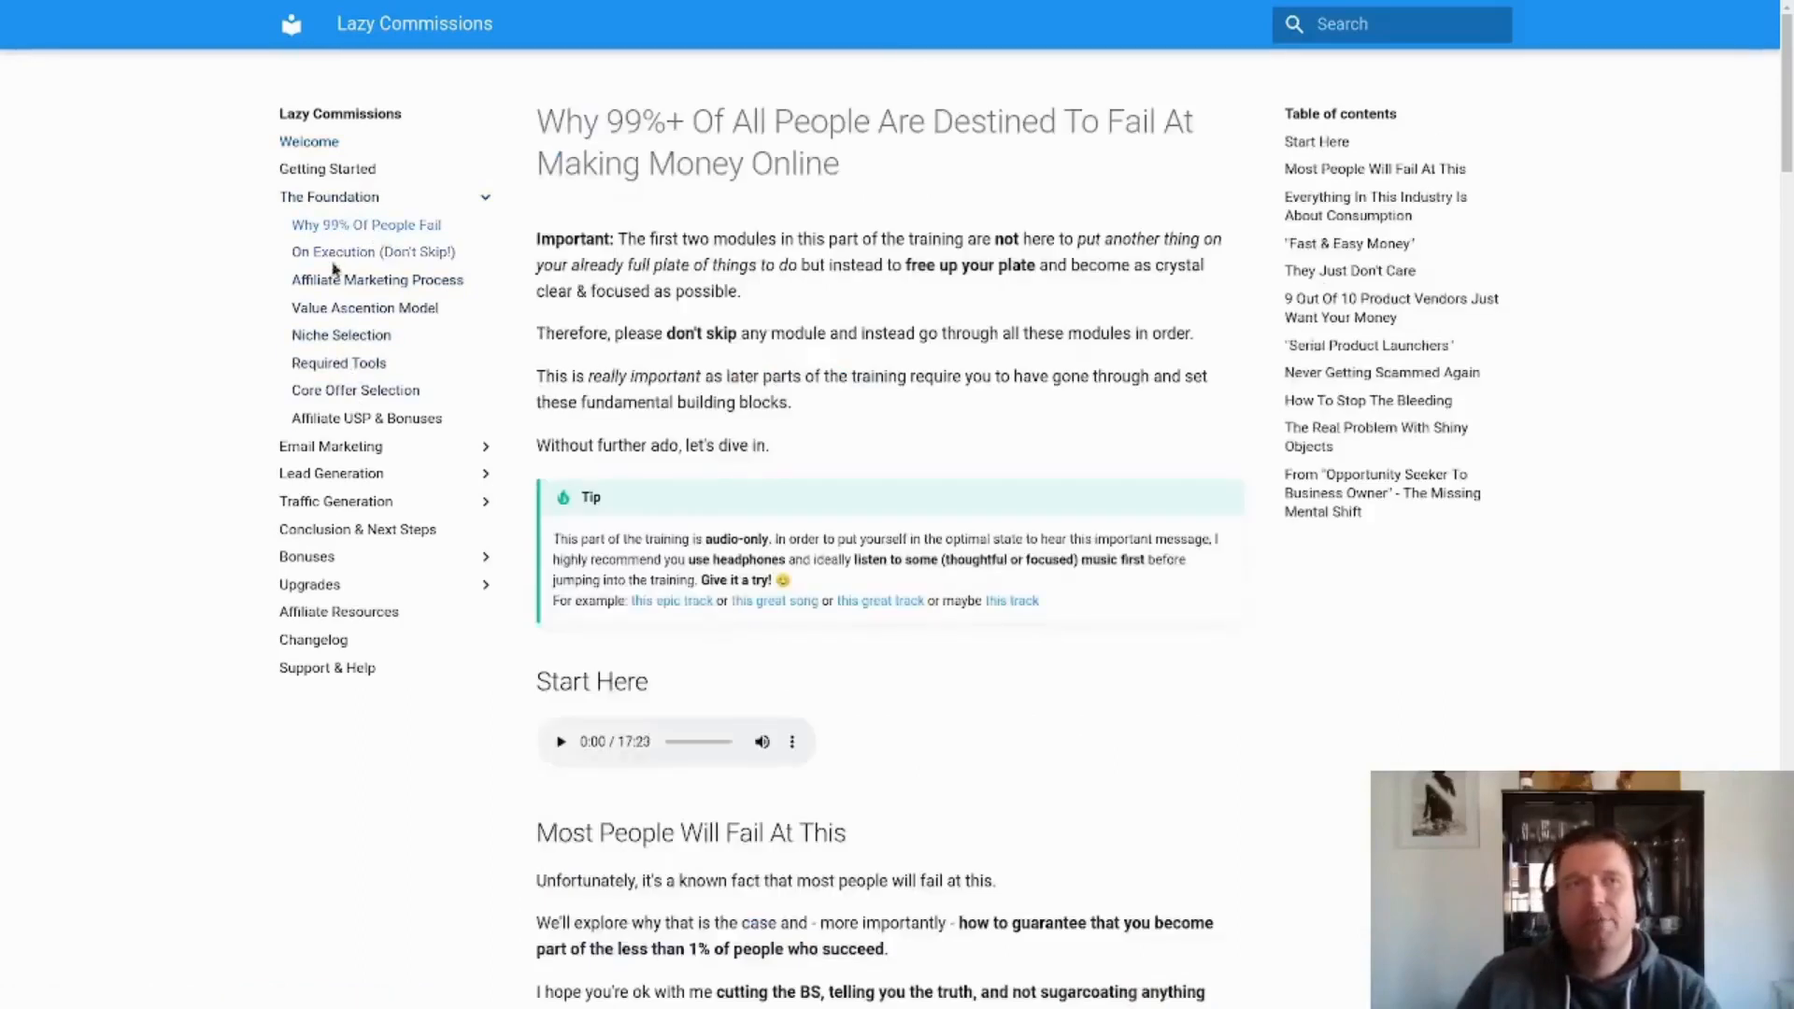
mouse_move(378, 286)
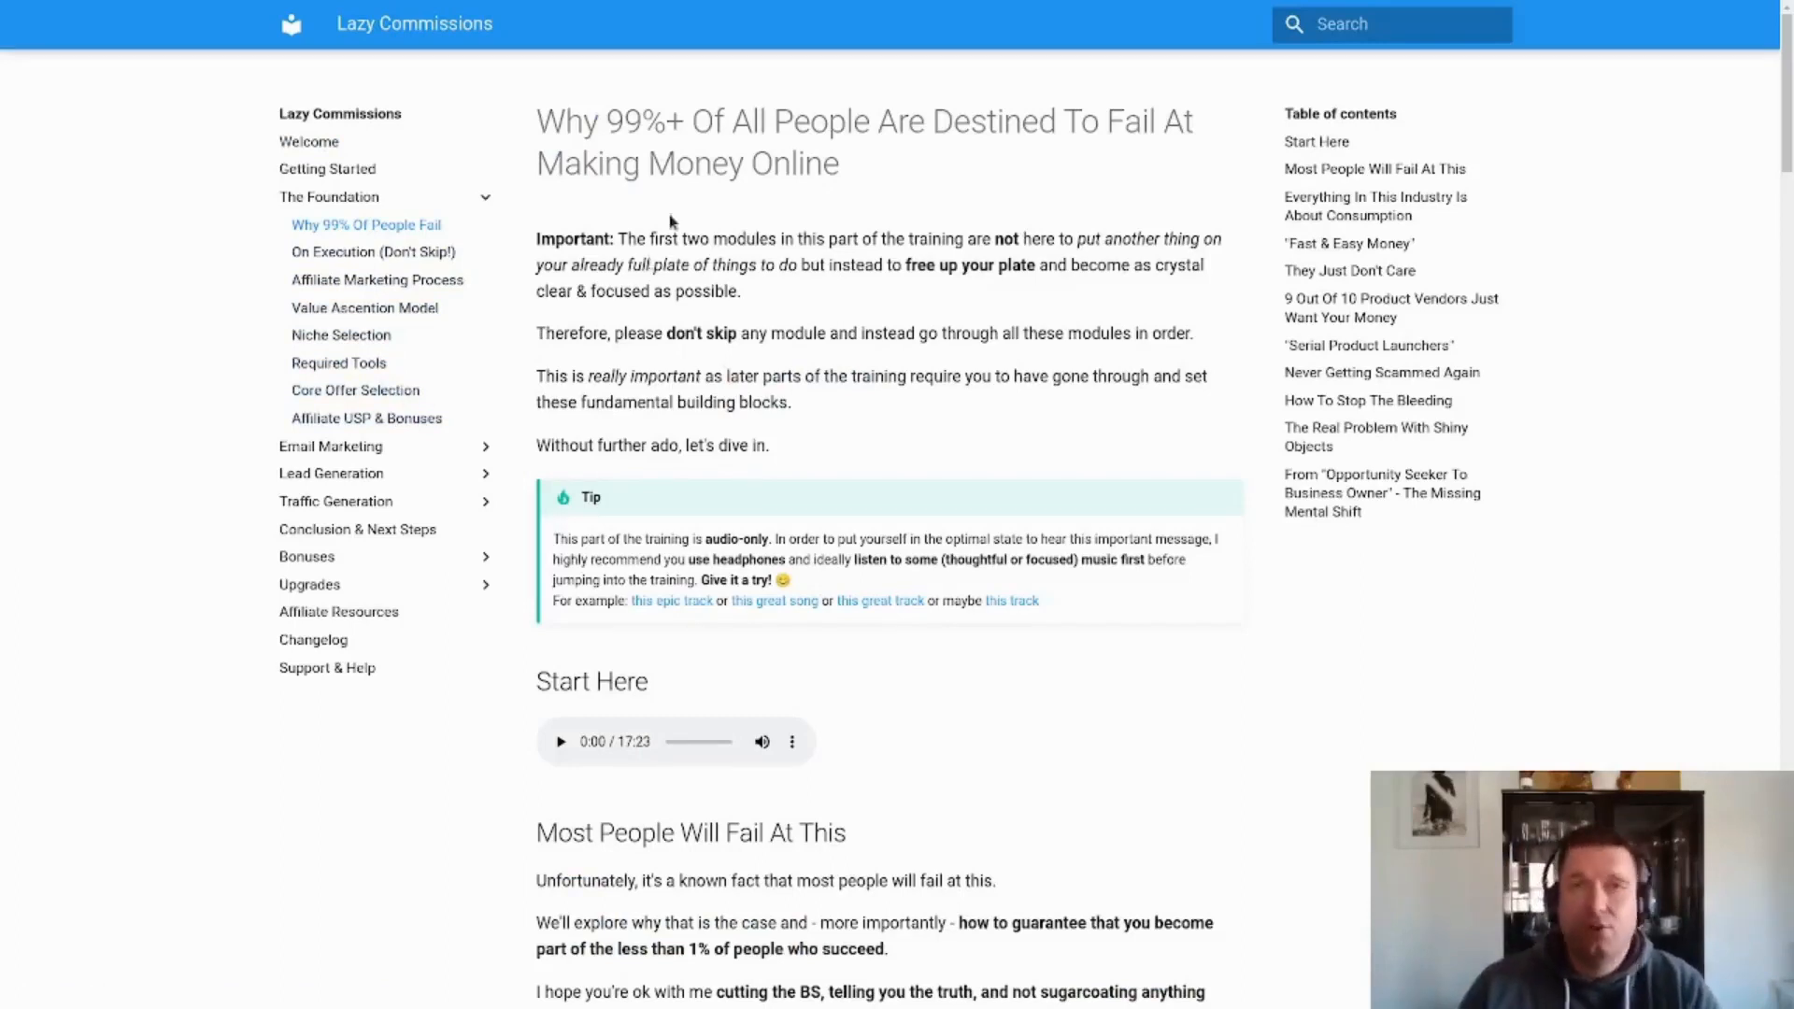
mouse_move(912, 198)
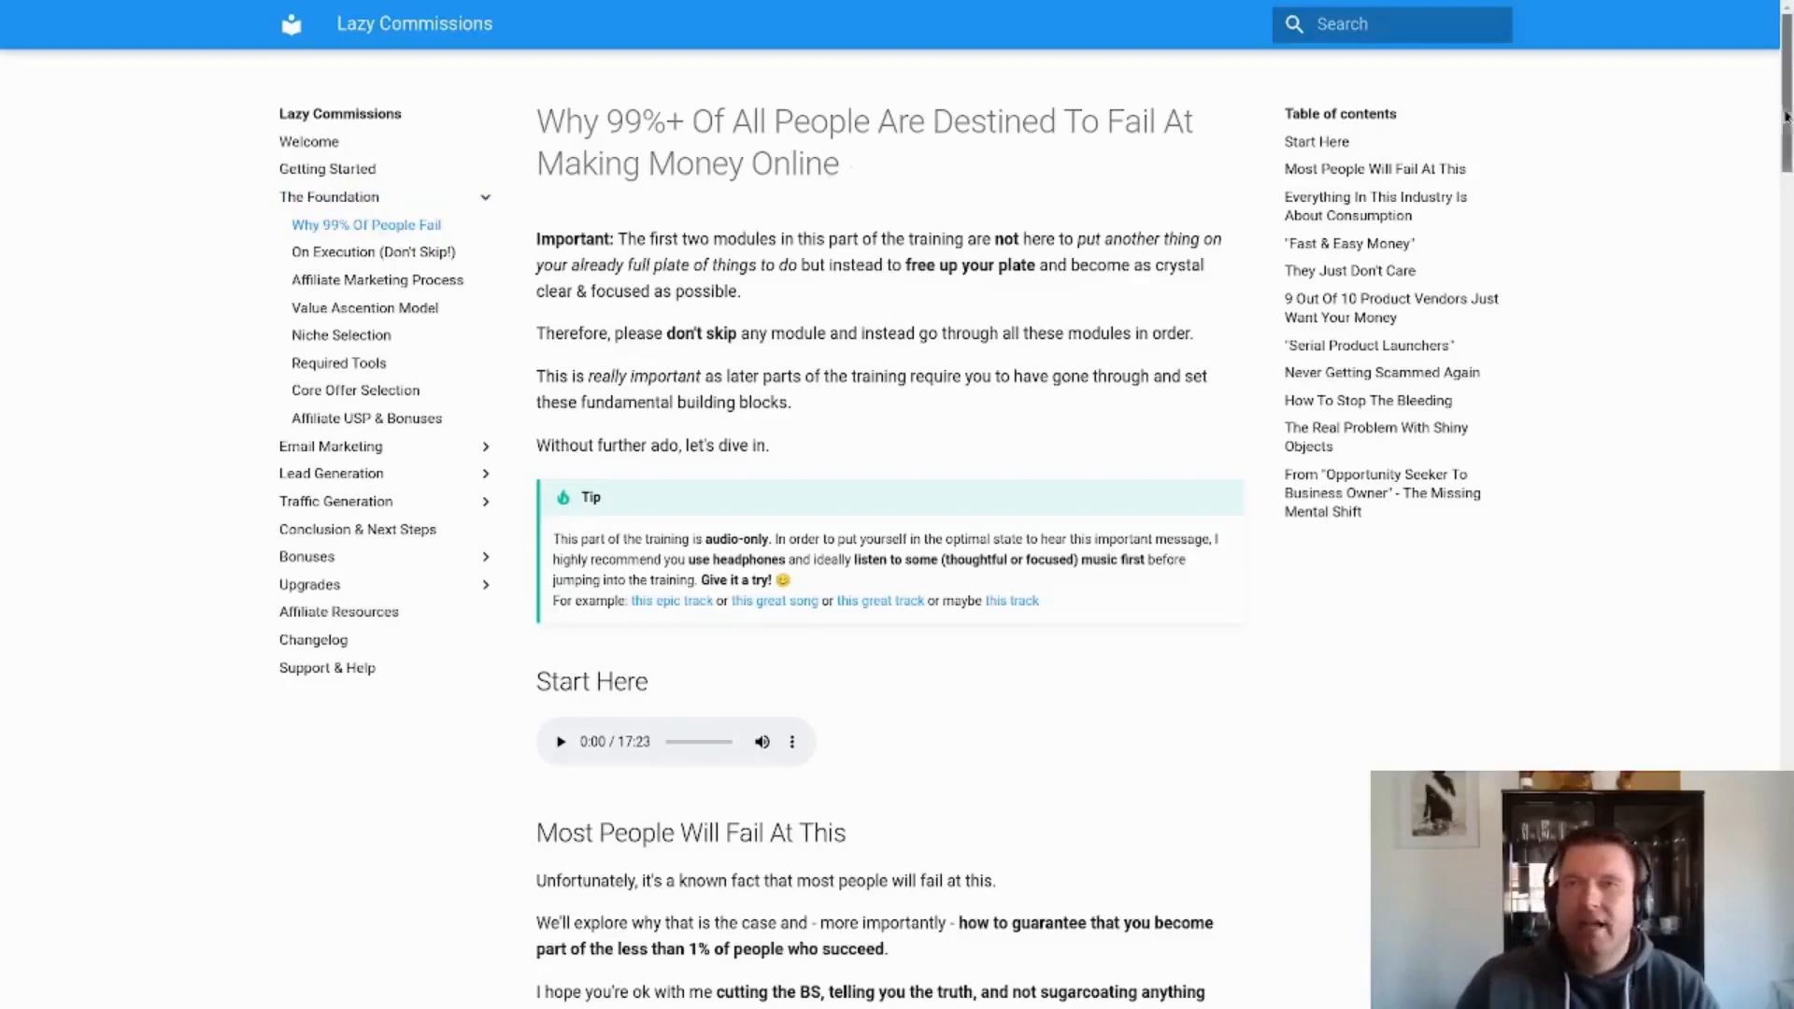
scroll(down, 3)
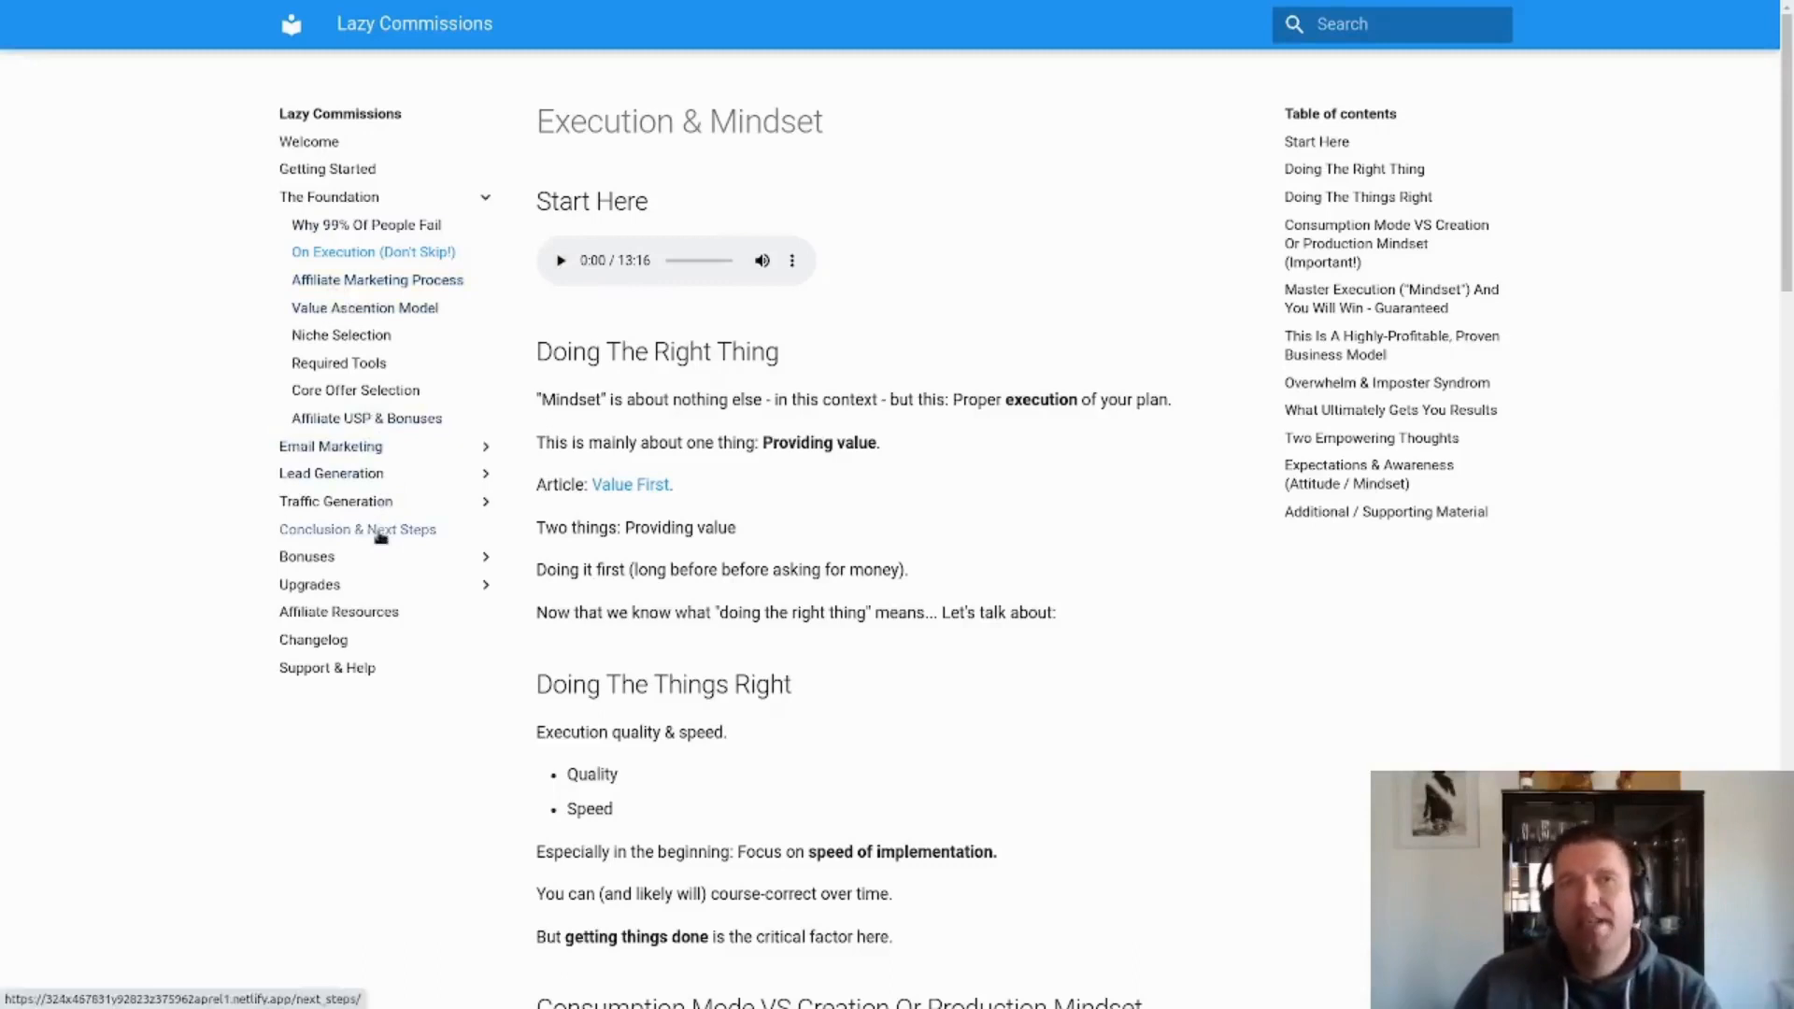
mouse_move(378, 557)
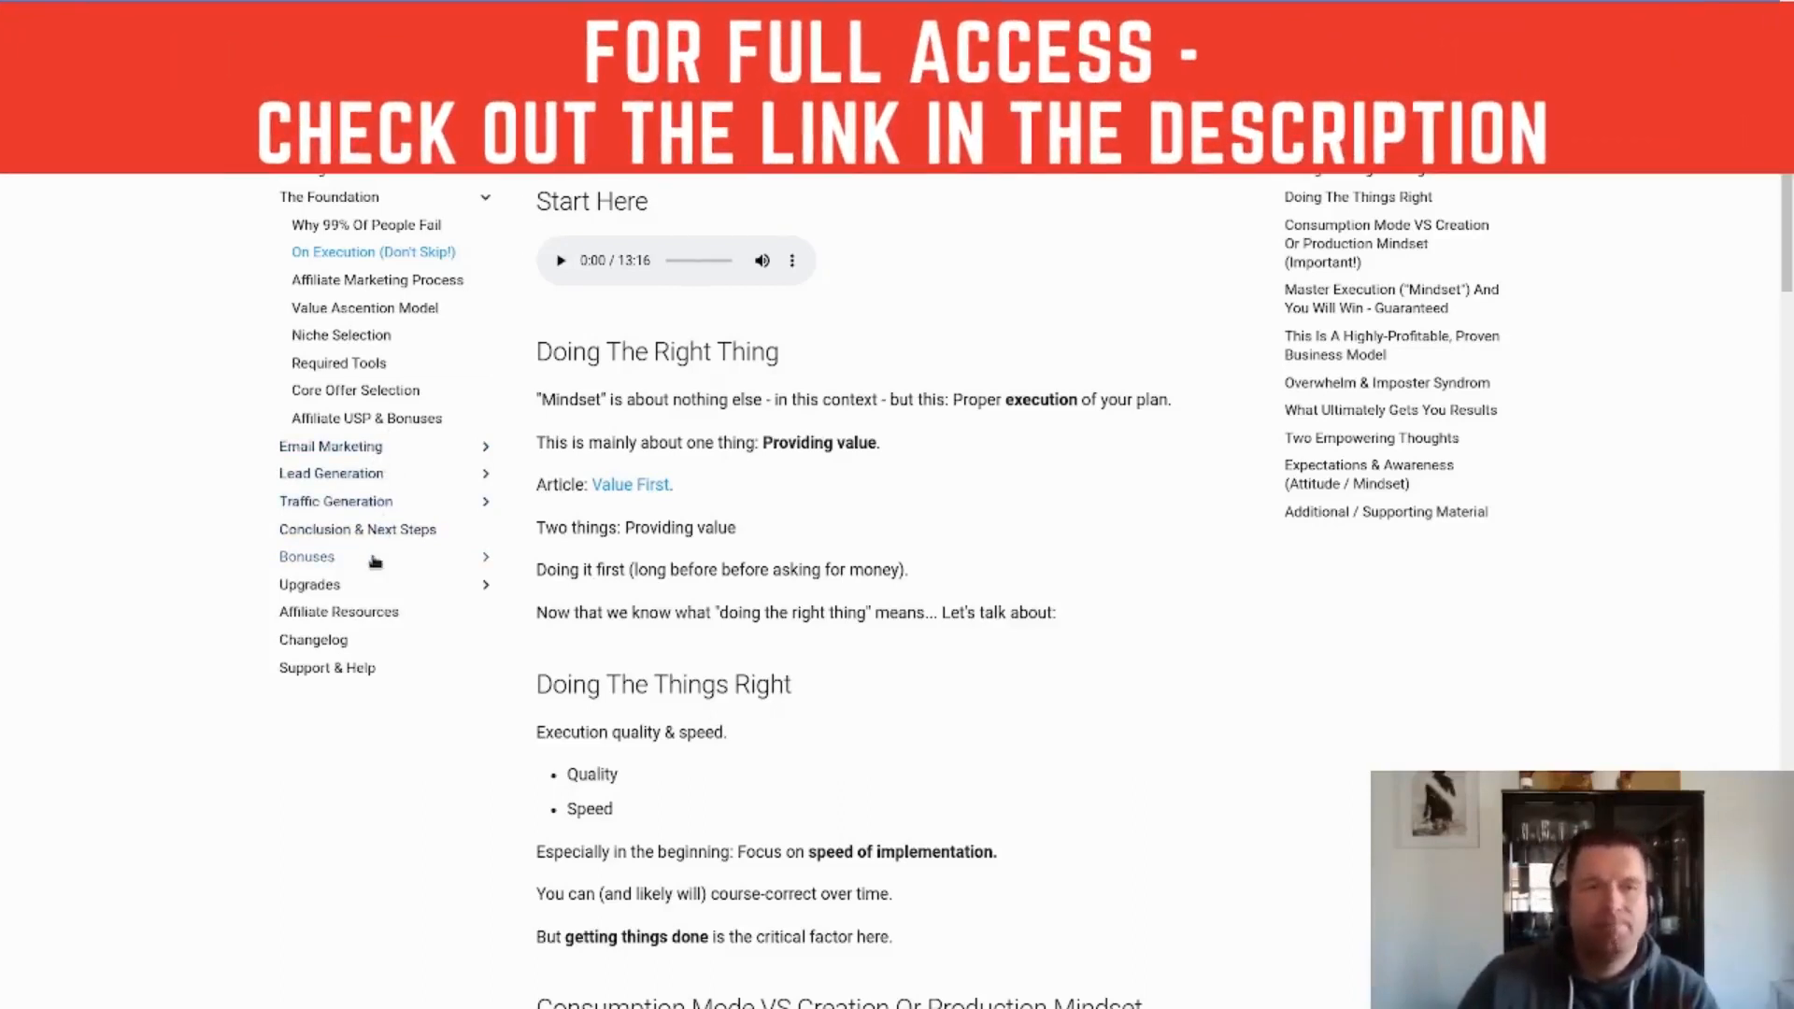
Expand Bonuses and open 'How To Get Approved As A New Affiliate Marketer' with its video.
click(306, 556)
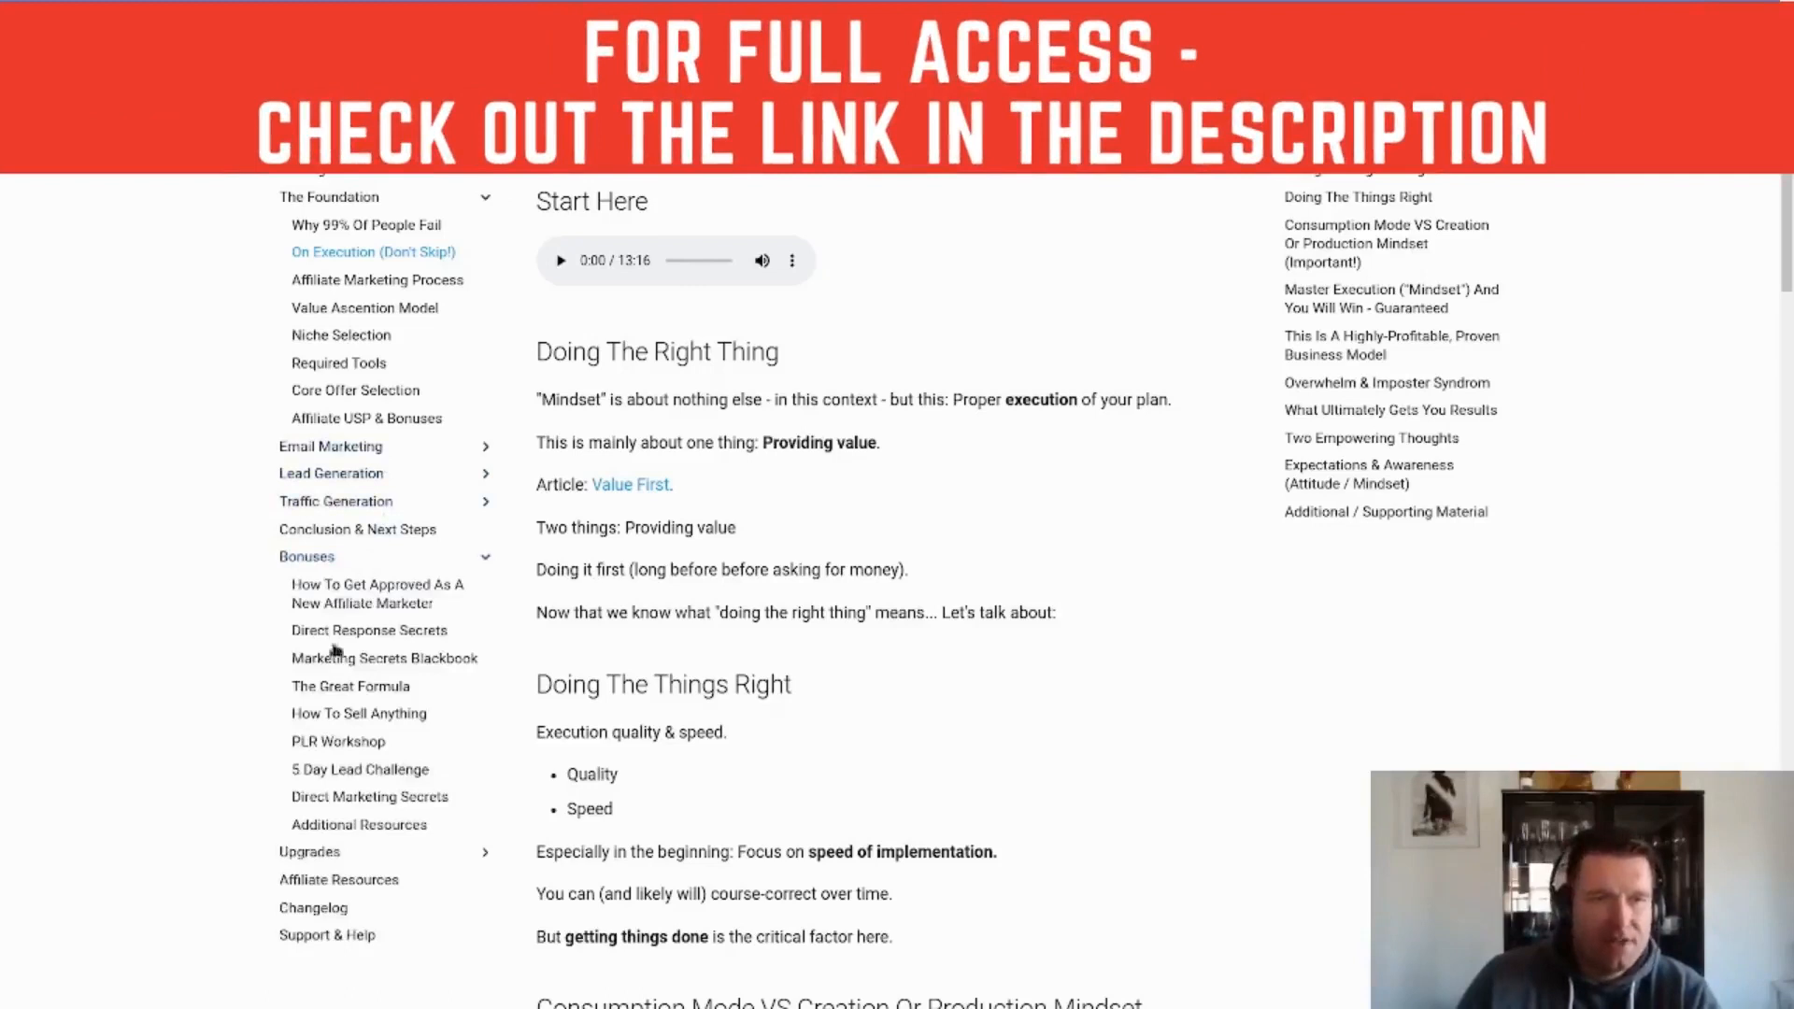
click(376, 593)
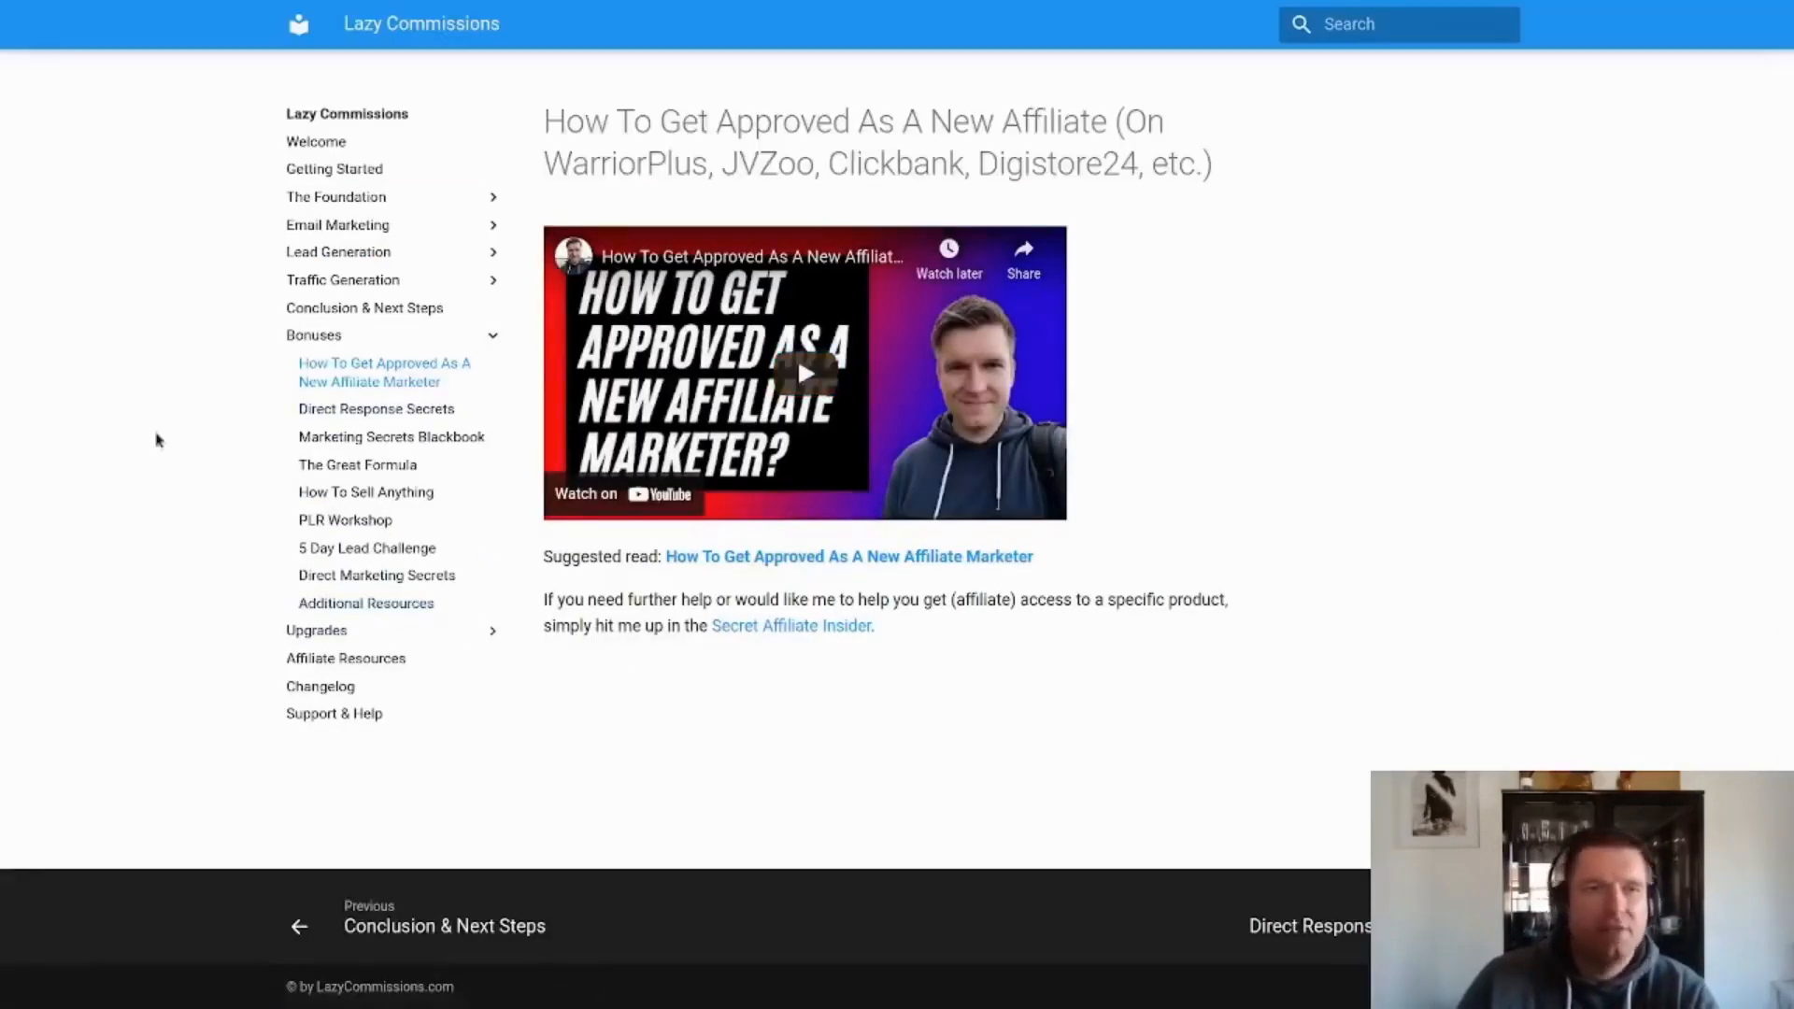
mouse_move(376, 408)
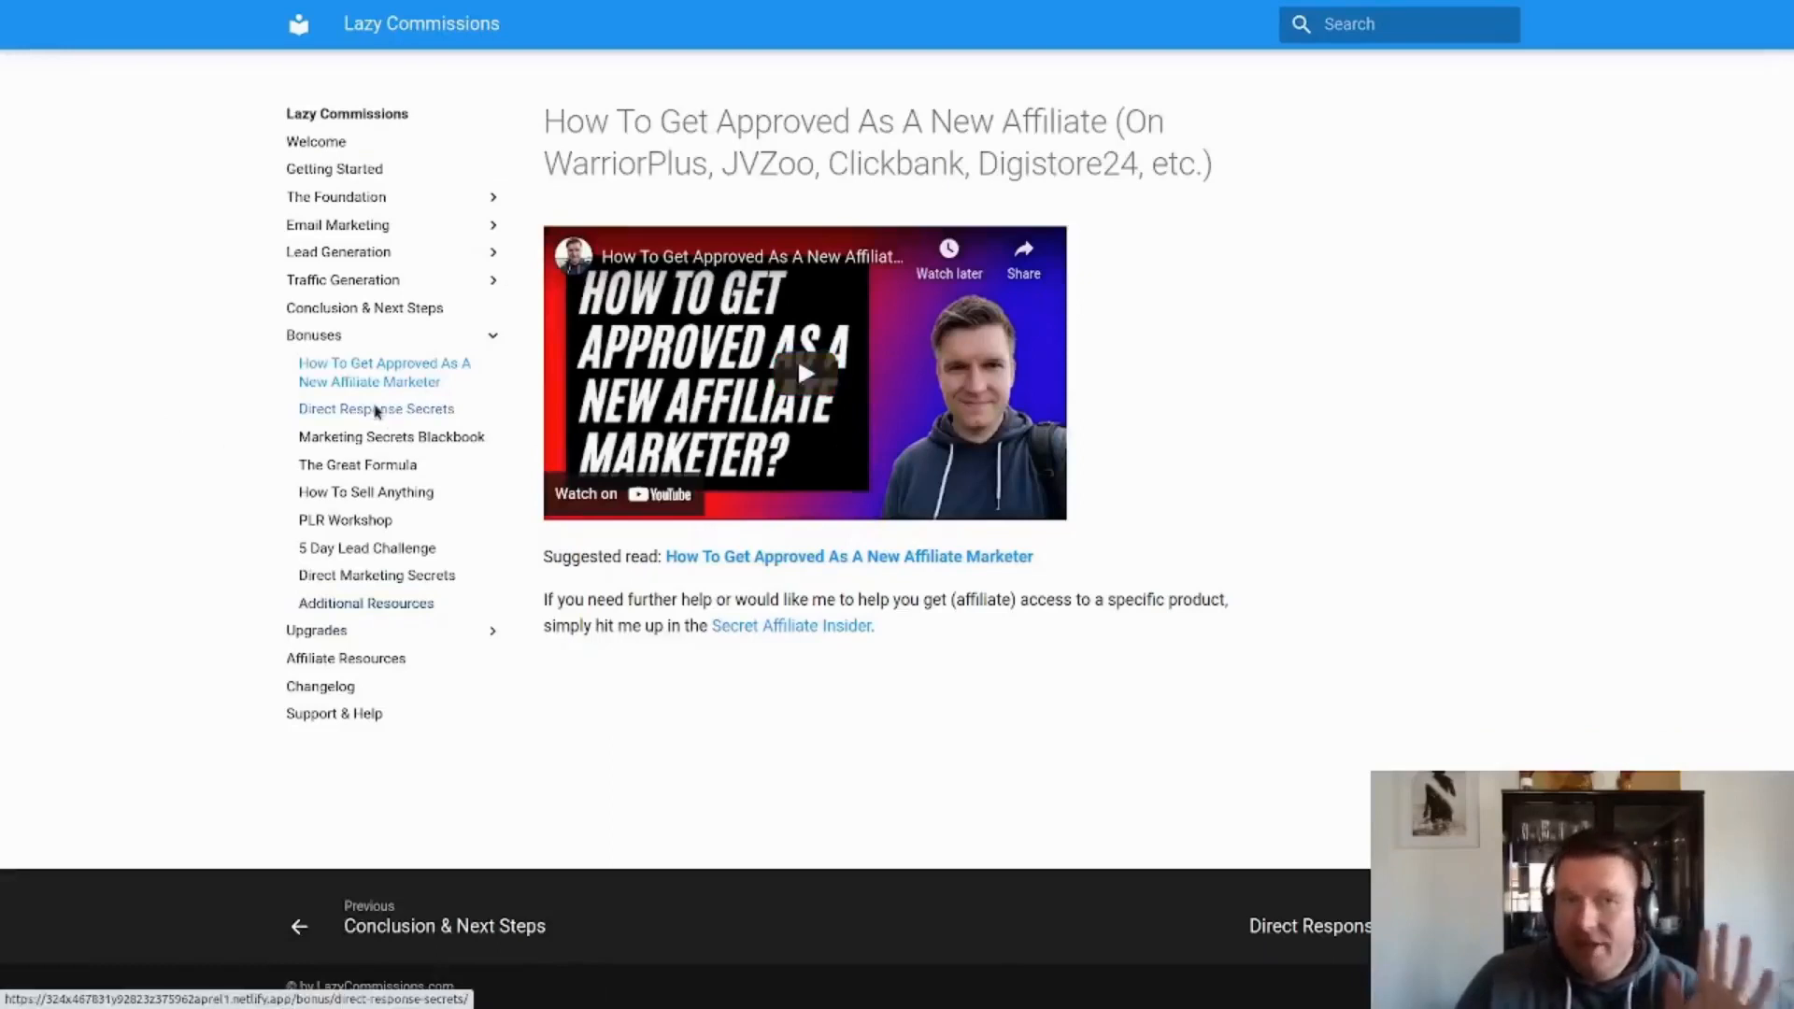
Open the Direct Response Marketing Secrets interview audio, then collapse the Bonuses list.
click(376, 409)
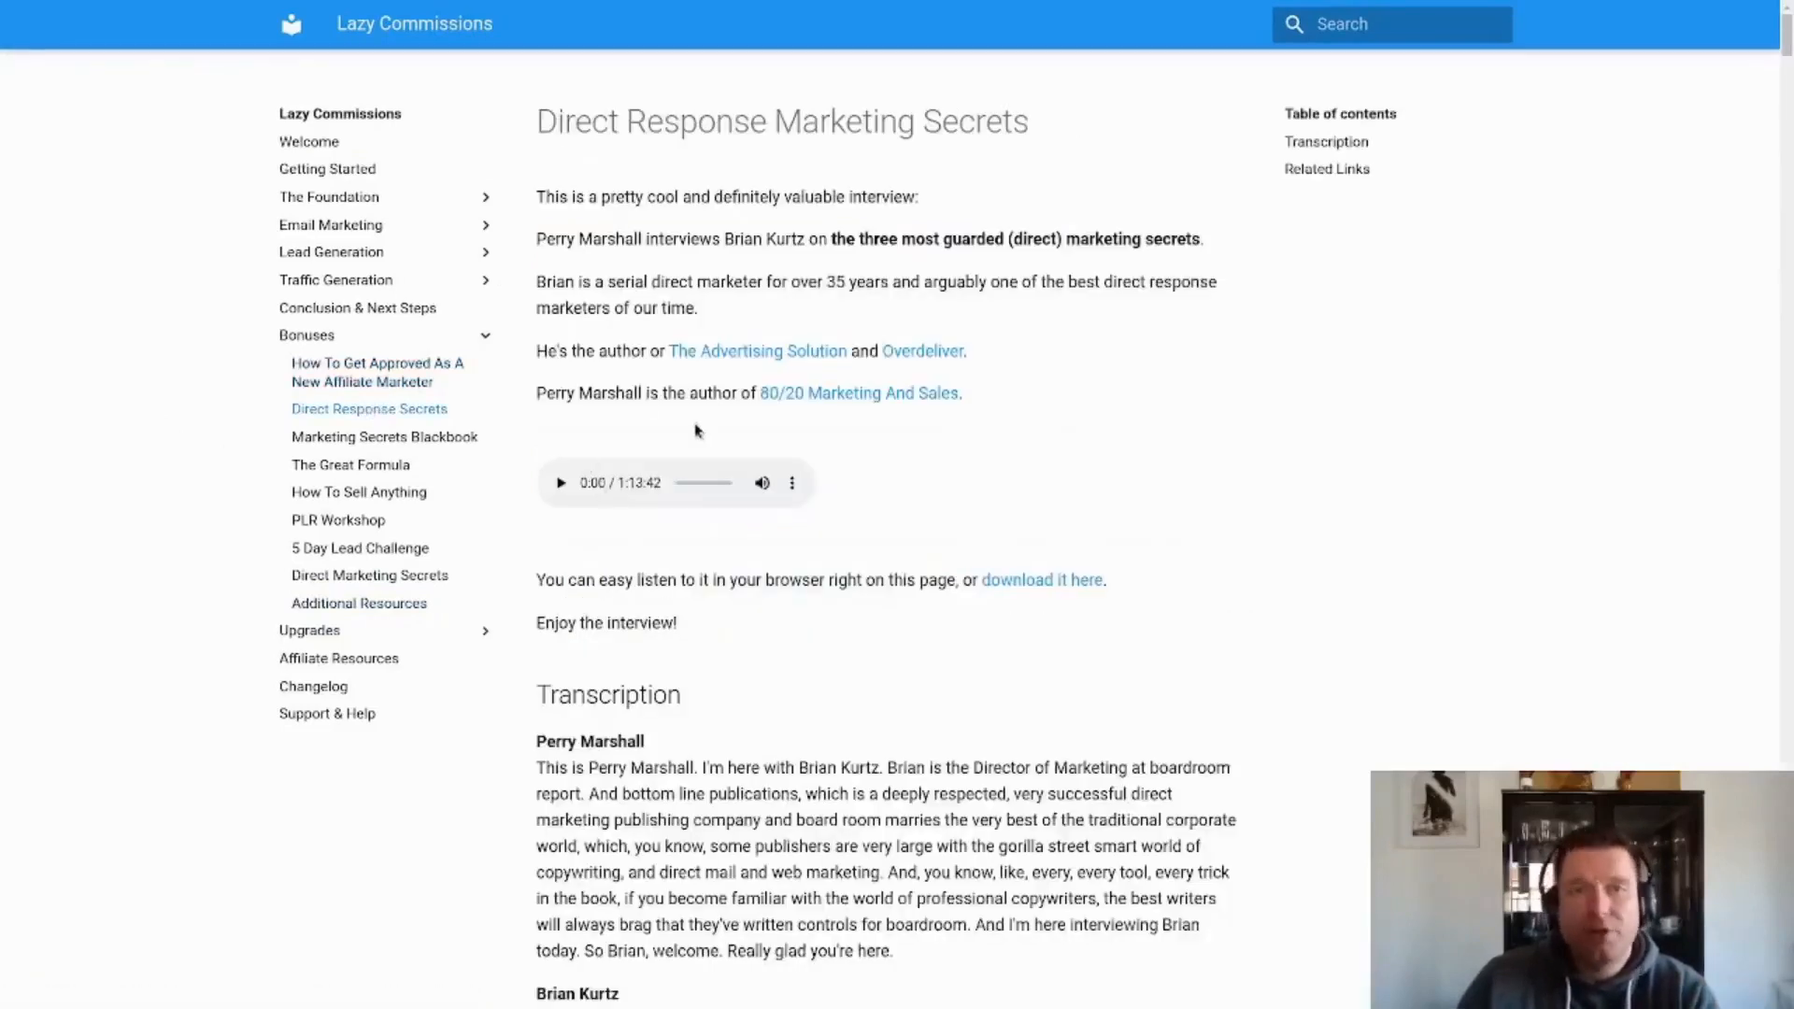
mouse_move(646, 500)
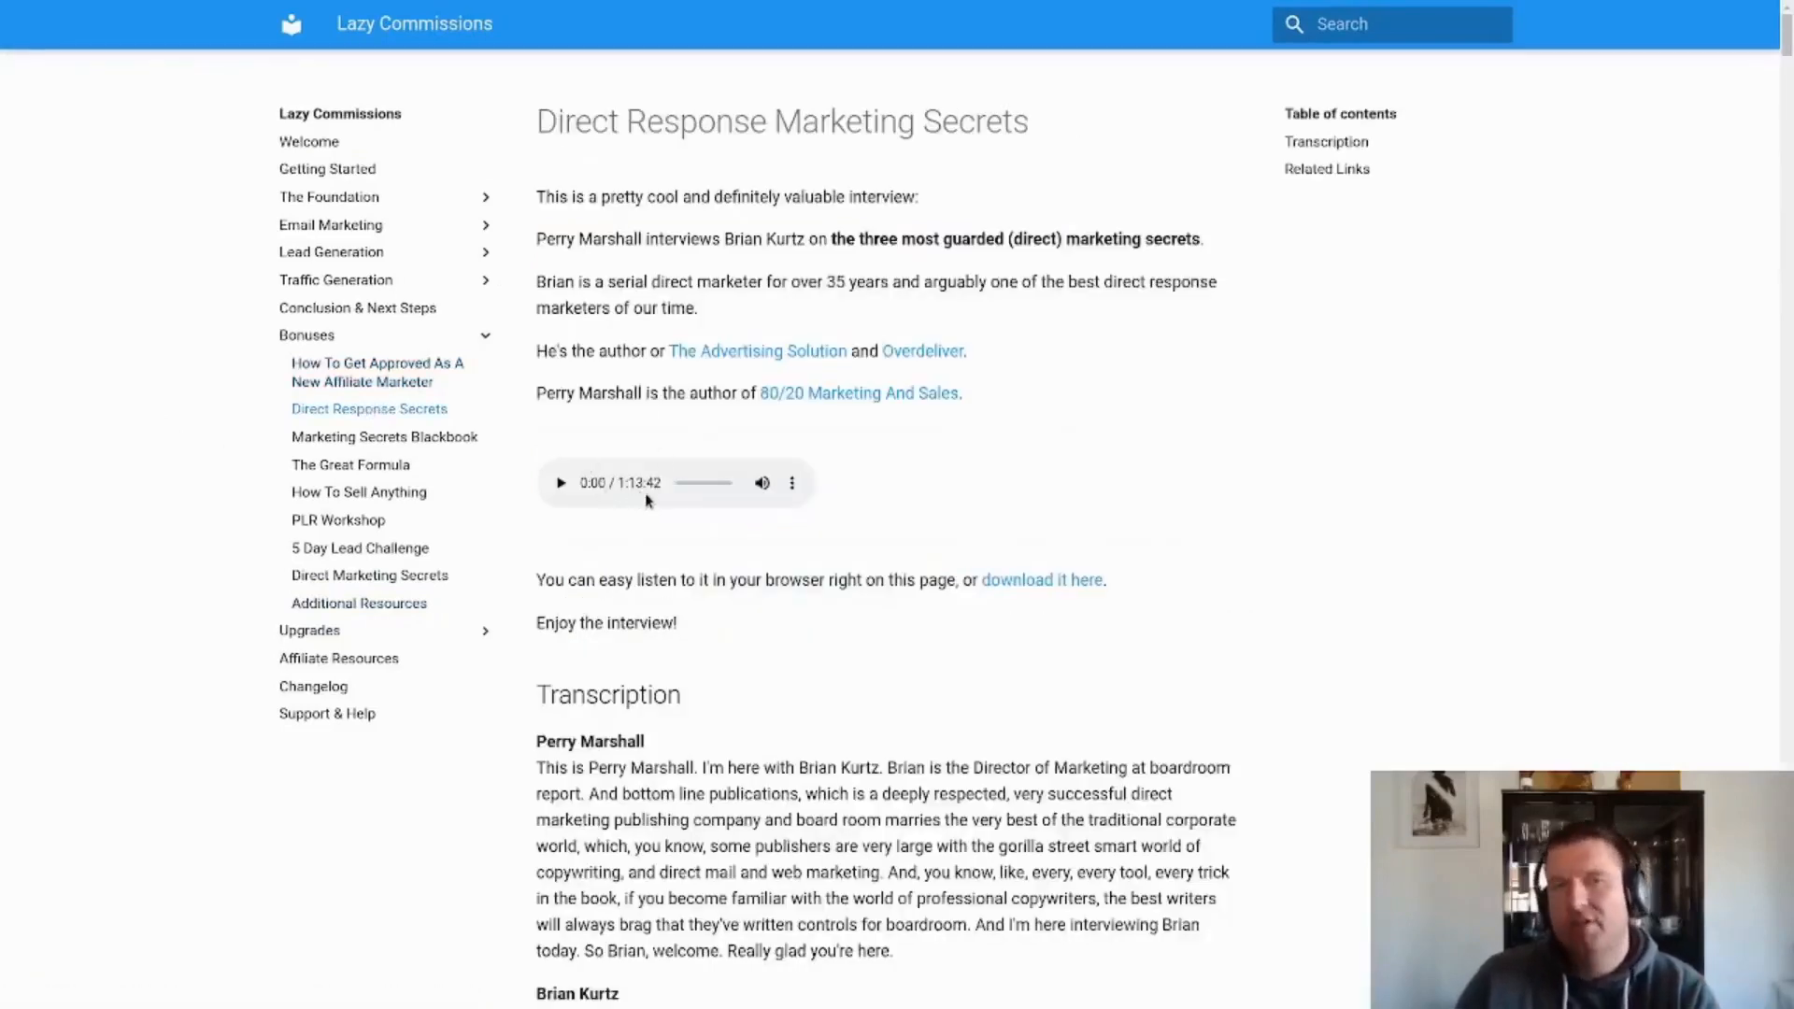
click(791, 482)
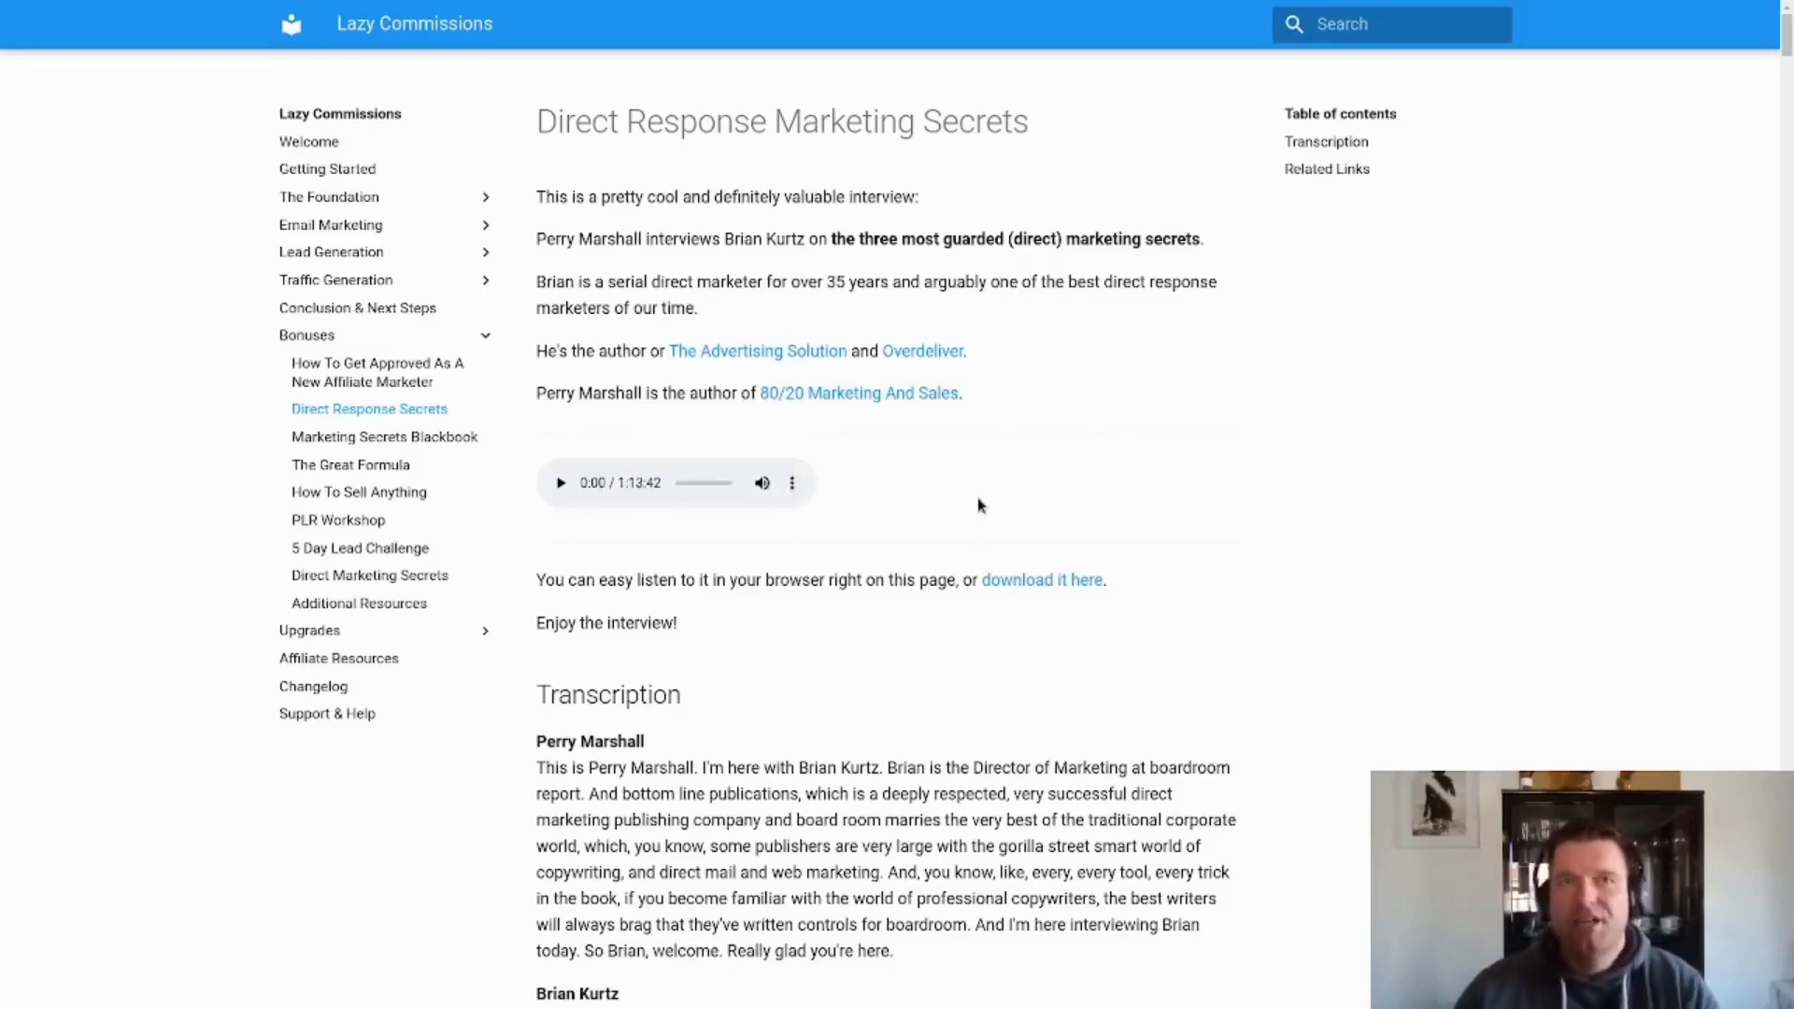
mouse_move(368, 408)
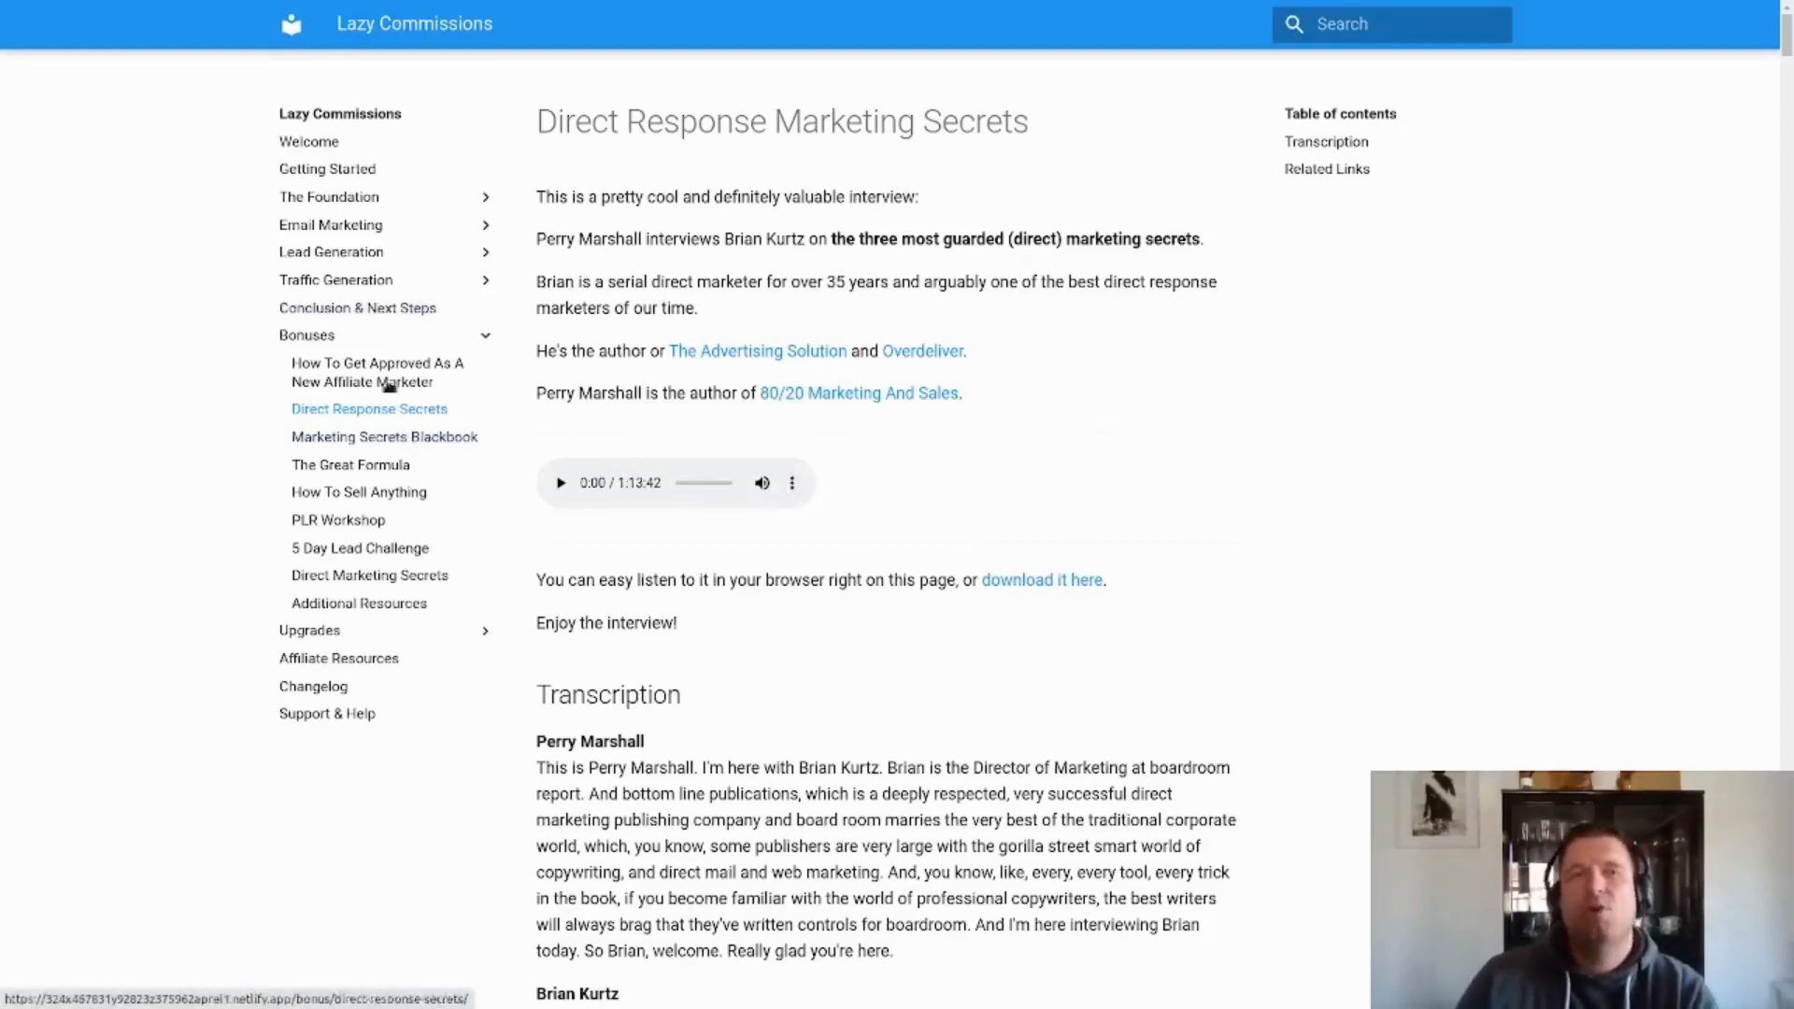
click(305, 335)
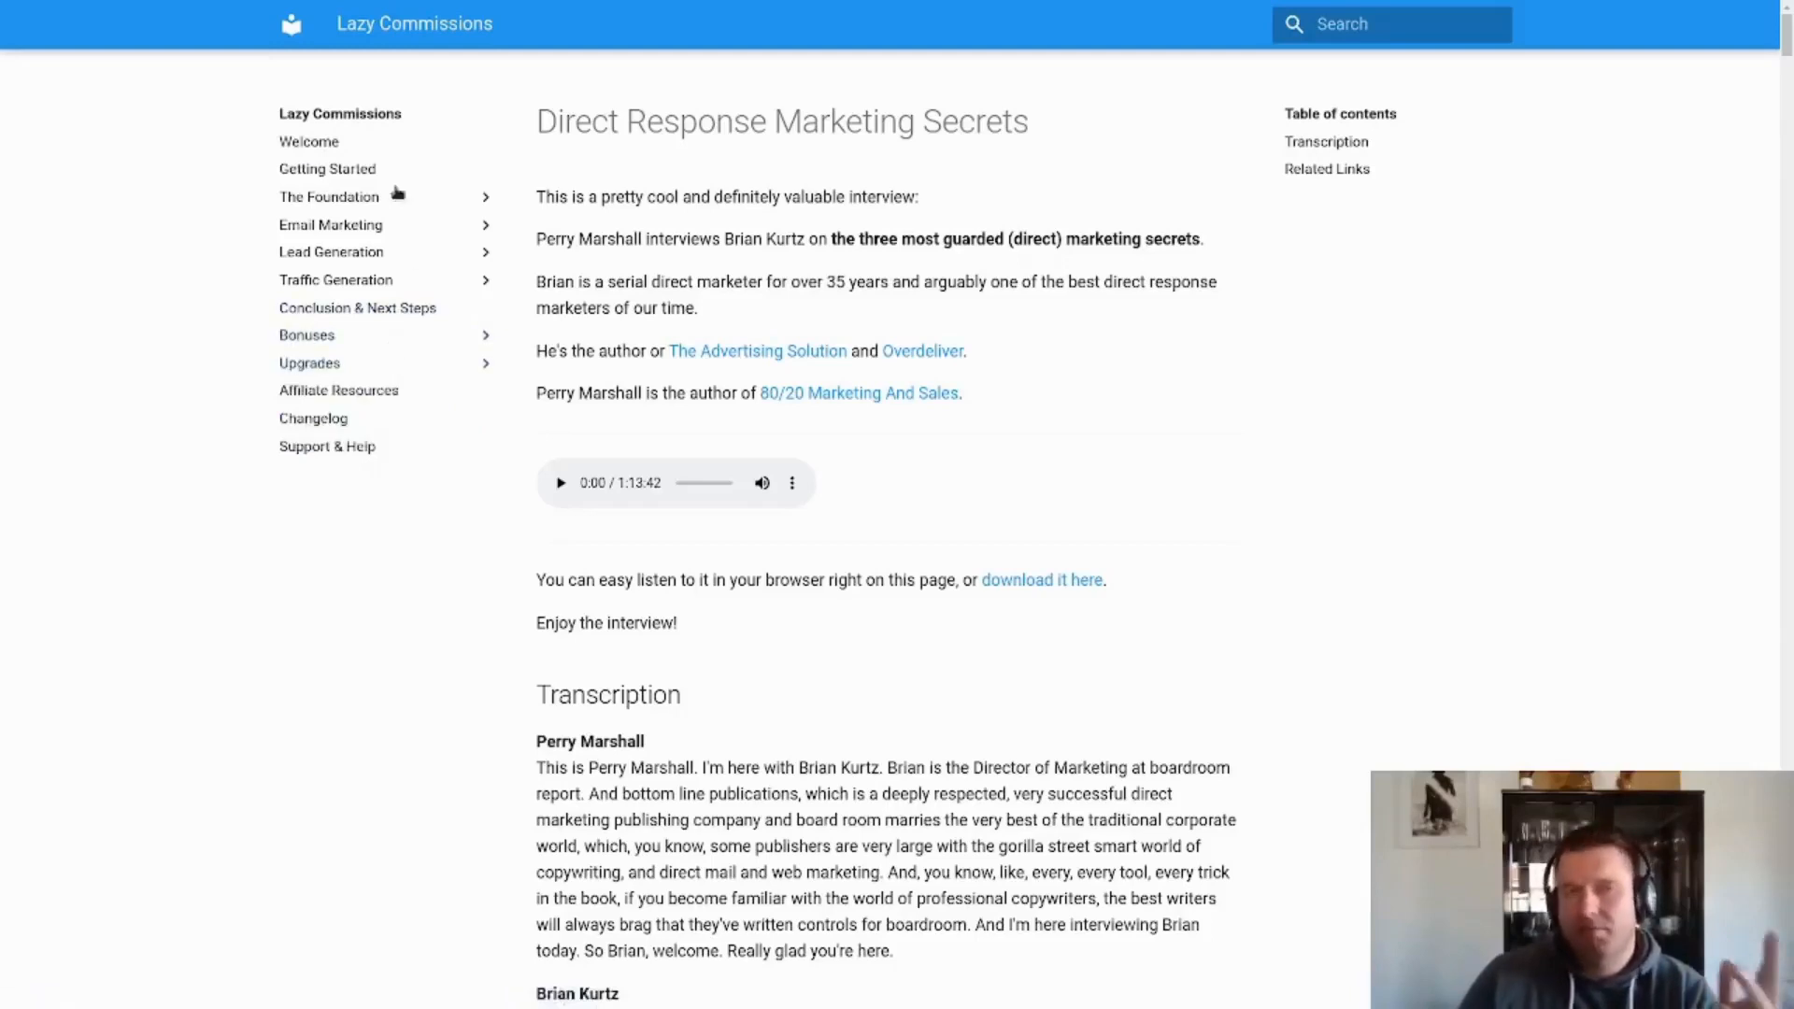